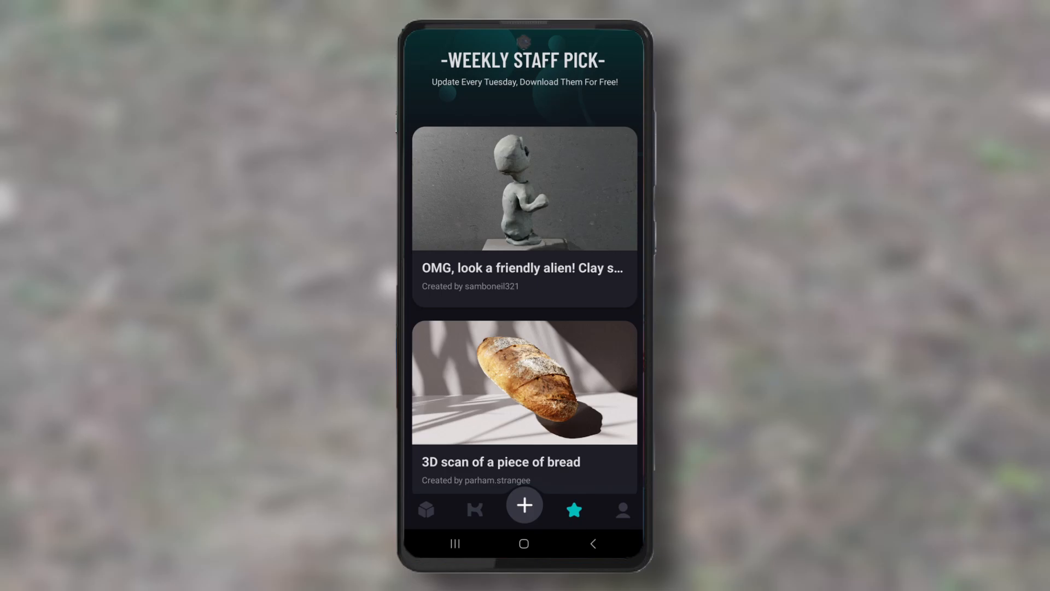
Start a new Kiri Engine scan using the 3DGS (Beta) capture mode
left_click(525, 505)
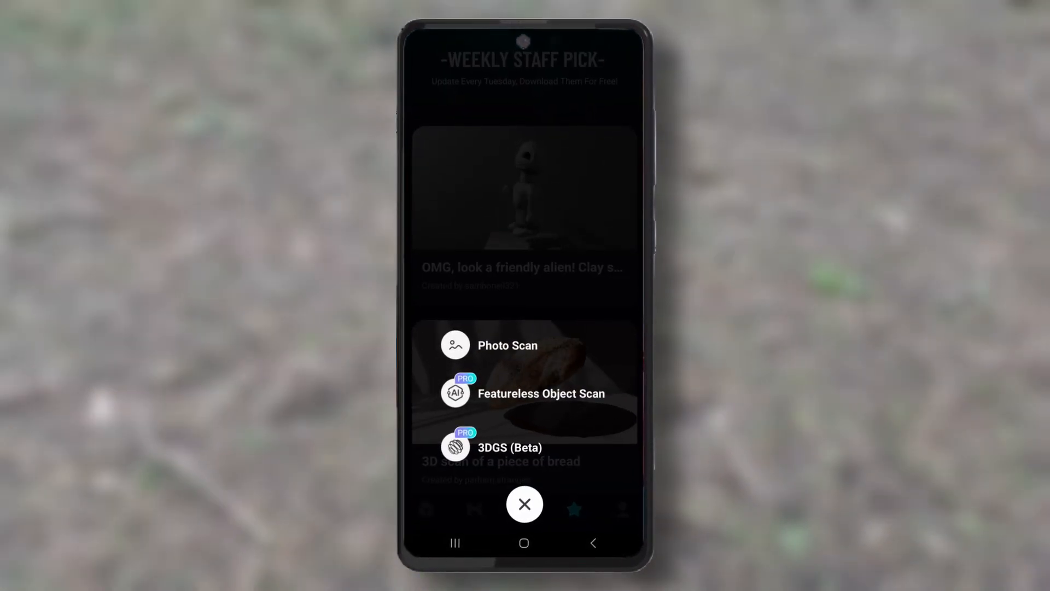
left_click(509, 447)
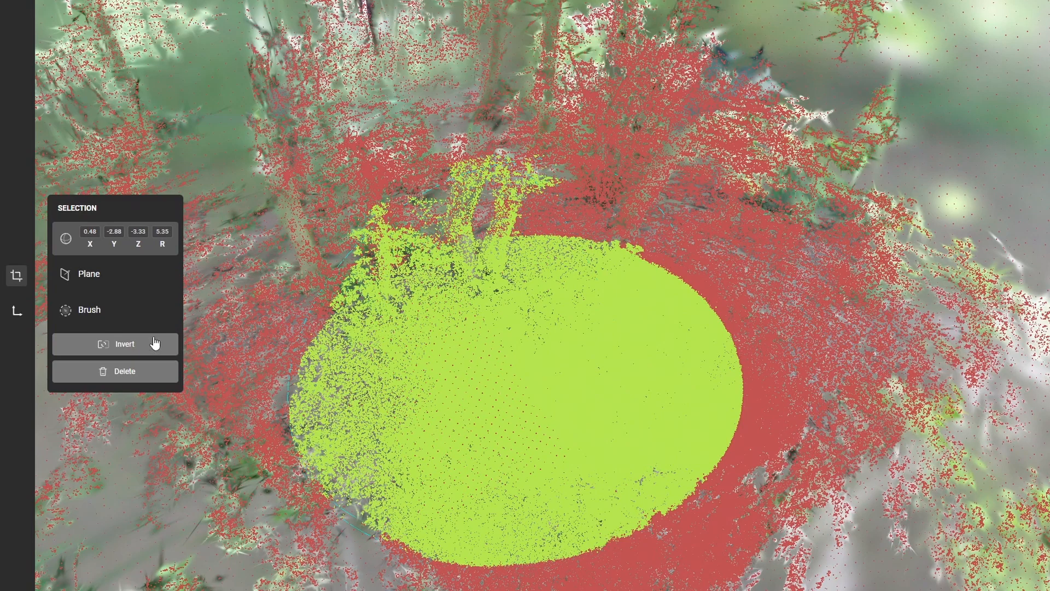
Invert the ellipse selection and delete every splat outside the forest-floor patch
left_click(124, 343)
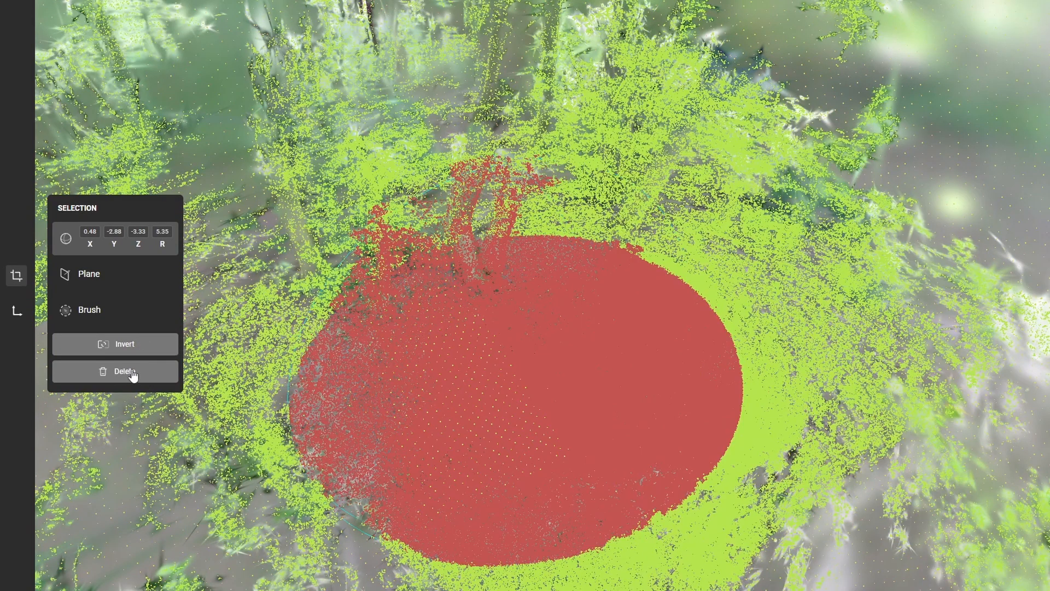
left_click(125, 371)
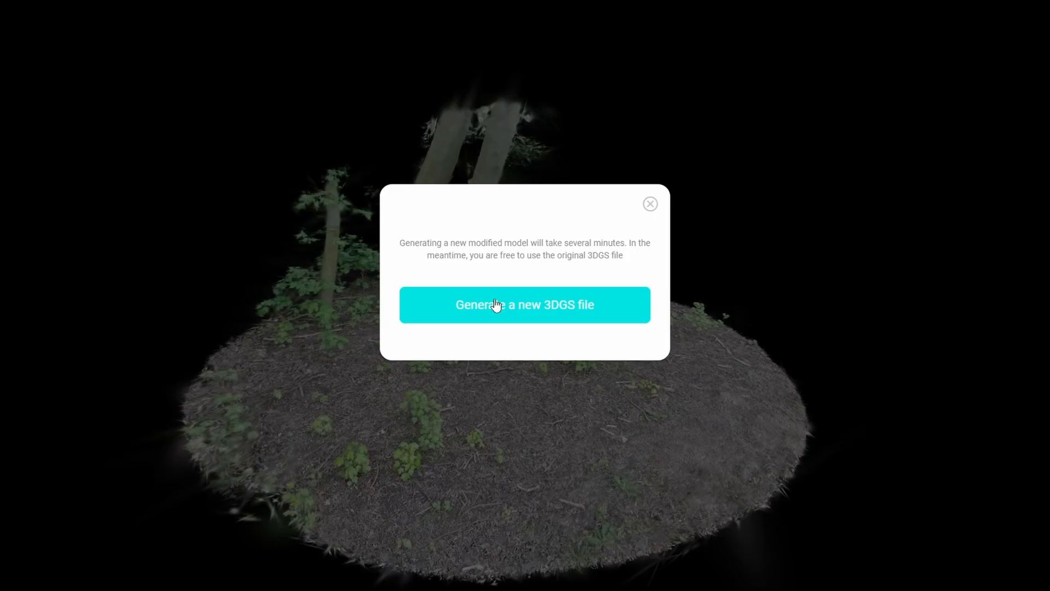
mouse_move(497, 306)
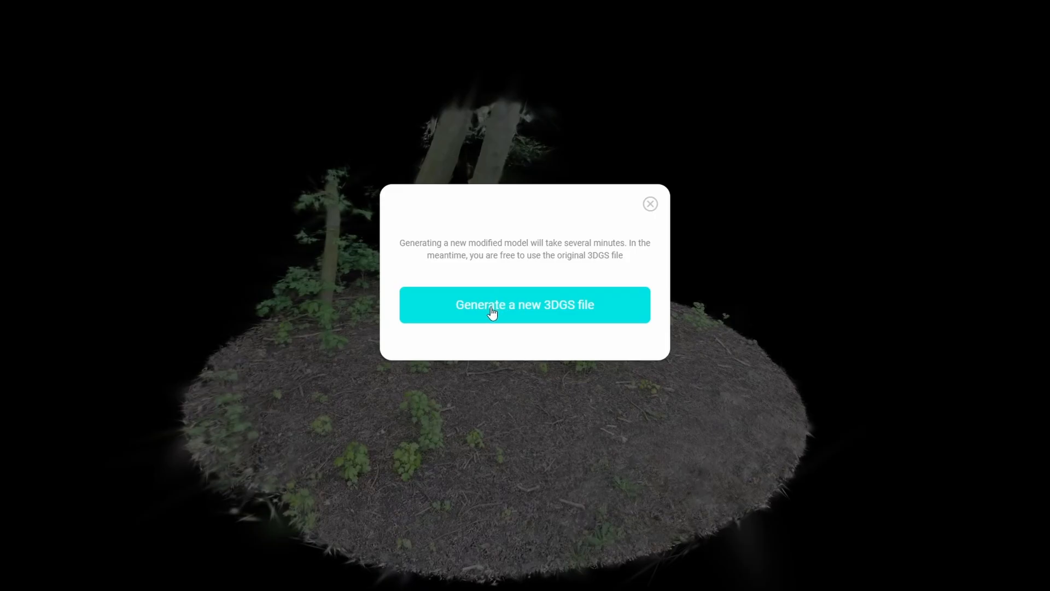
Generate the cropped scan as a new 3DGS file, Forest scene Edit 1
left_click(525, 305)
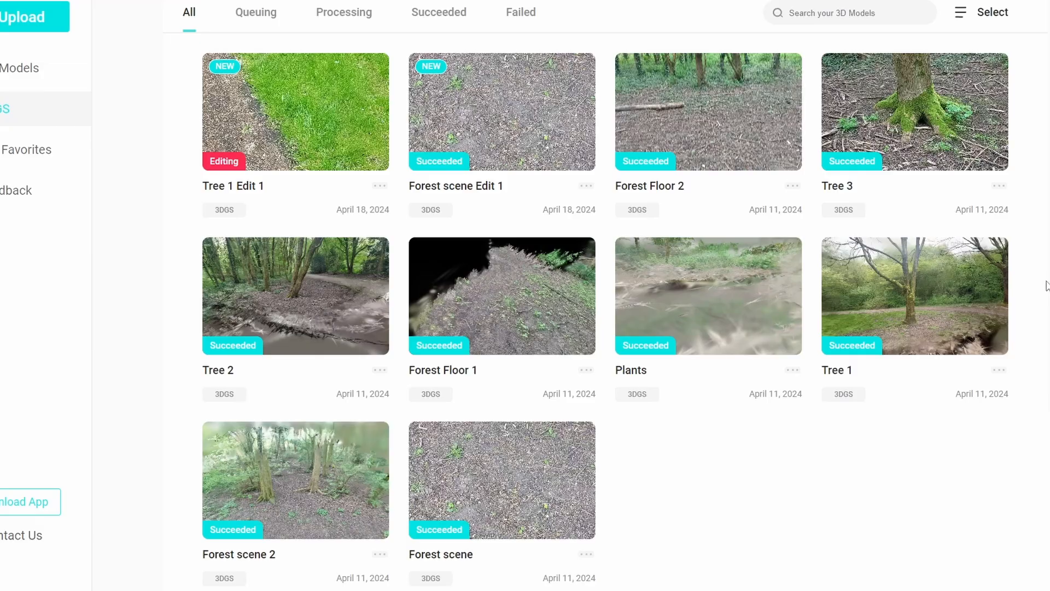
mouse_move(316, 328)
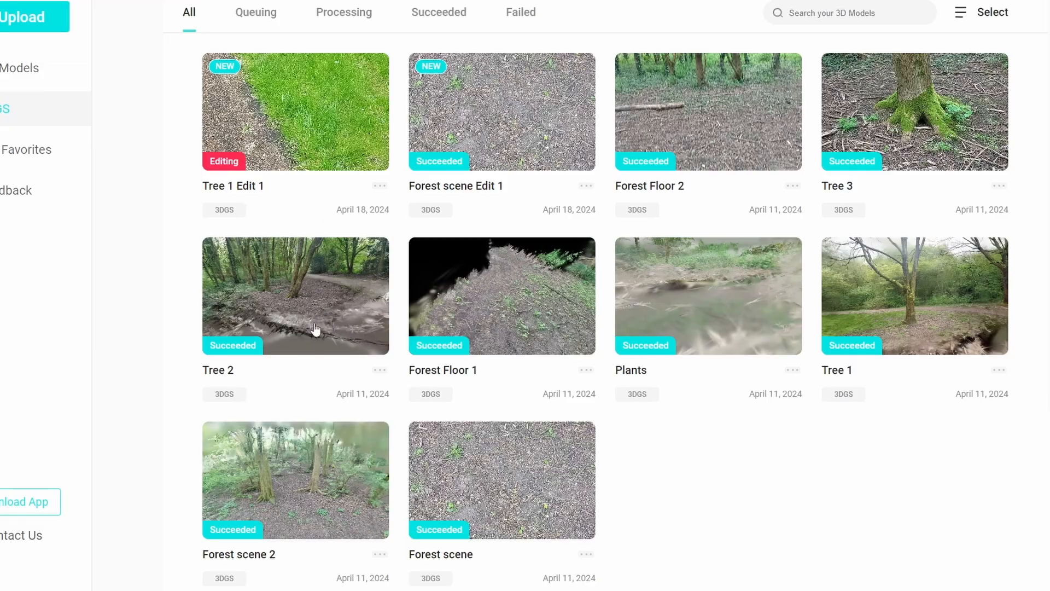
mouse_move(493, 140)
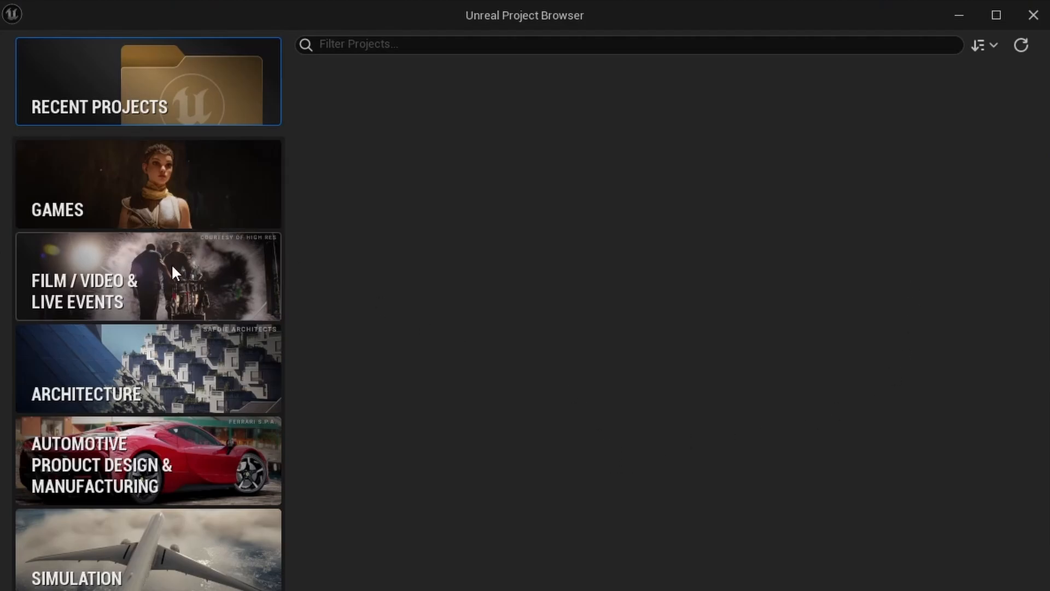
Create a blank Film/Video project named Environment_Tutorial with Raytracing enabled
left_click(147, 277)
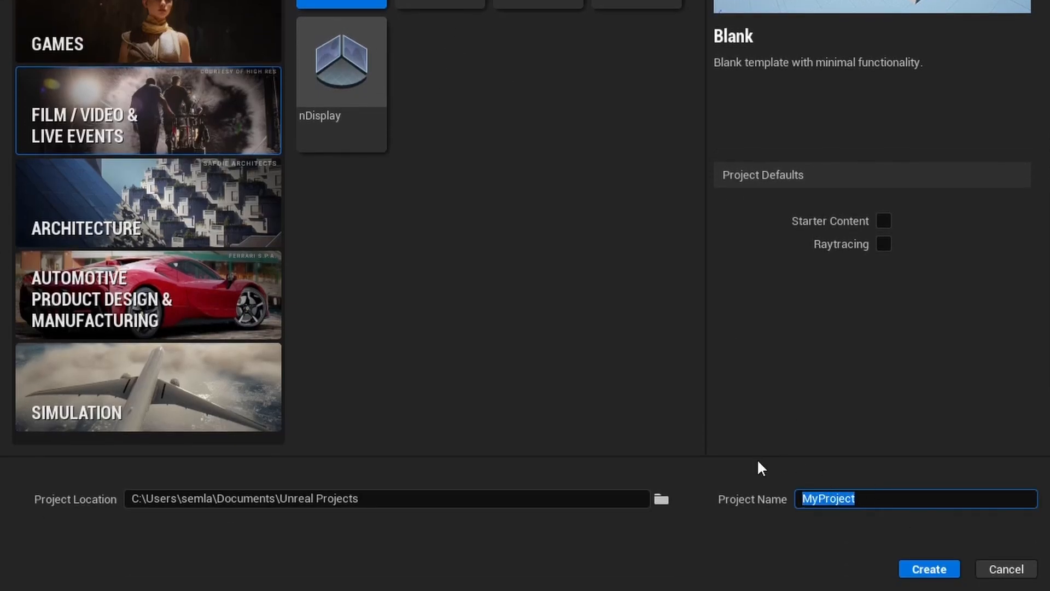
type("Environment_Tutorial")
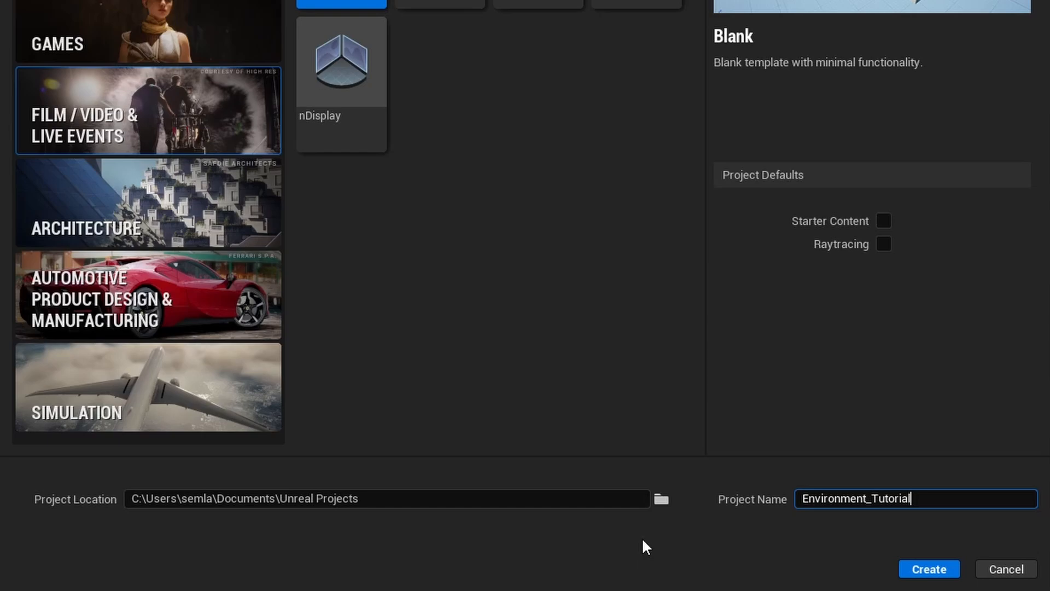
mouse_move(727, 235)
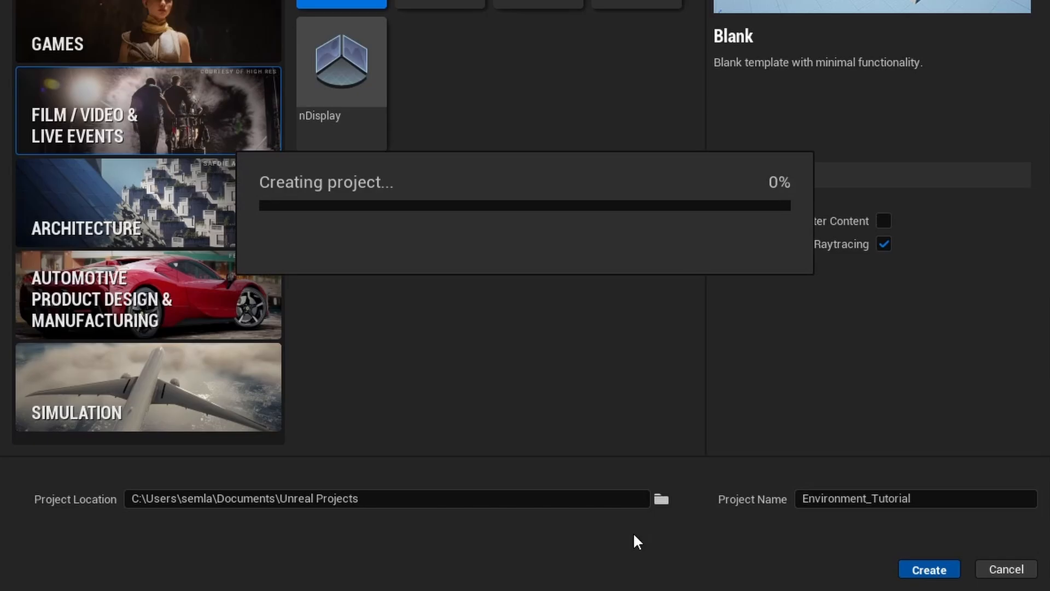
left_click(929, 570)
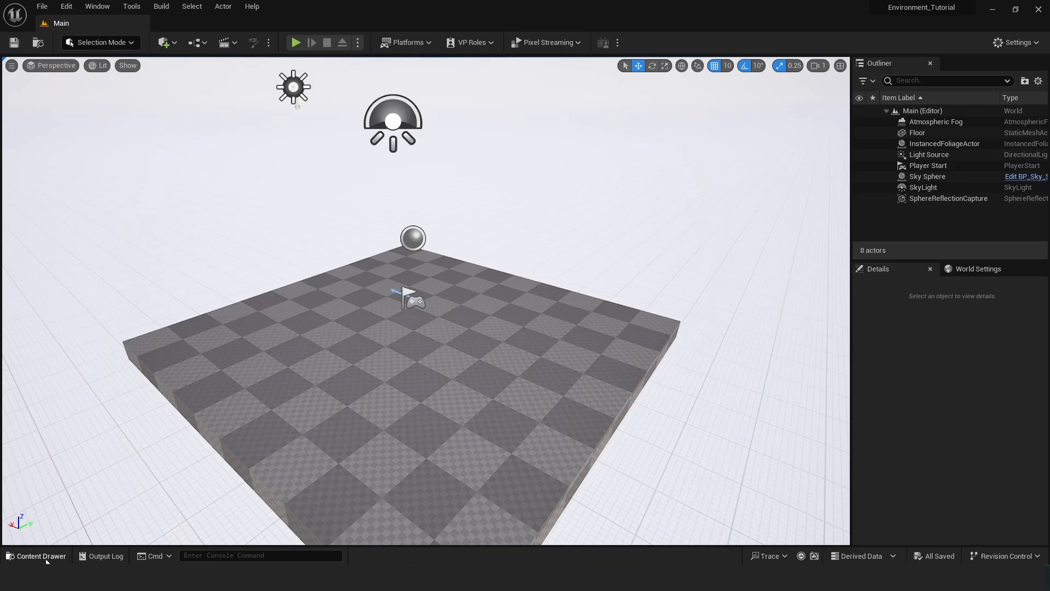
Create a new folder named 3DGS under Content in the Content Drawer
left_click(36, 555)
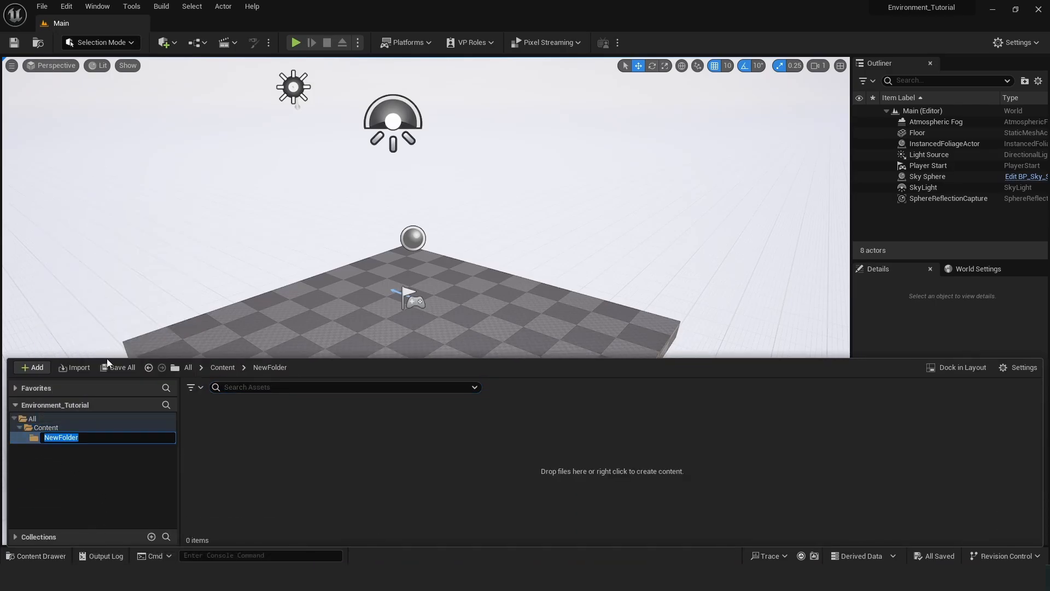
type("3DGS")
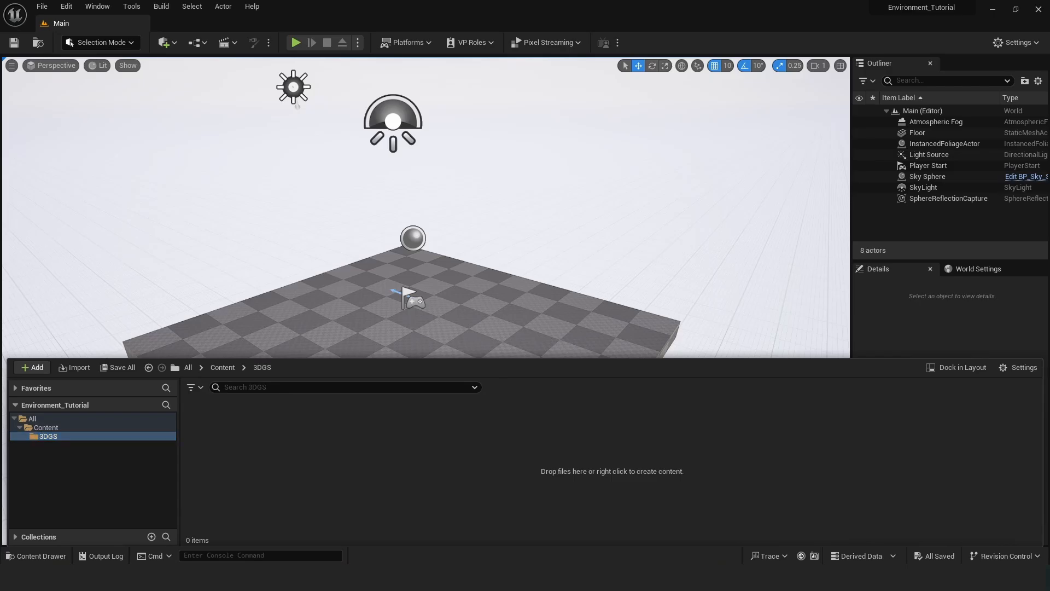
mouse_move(298, 459)
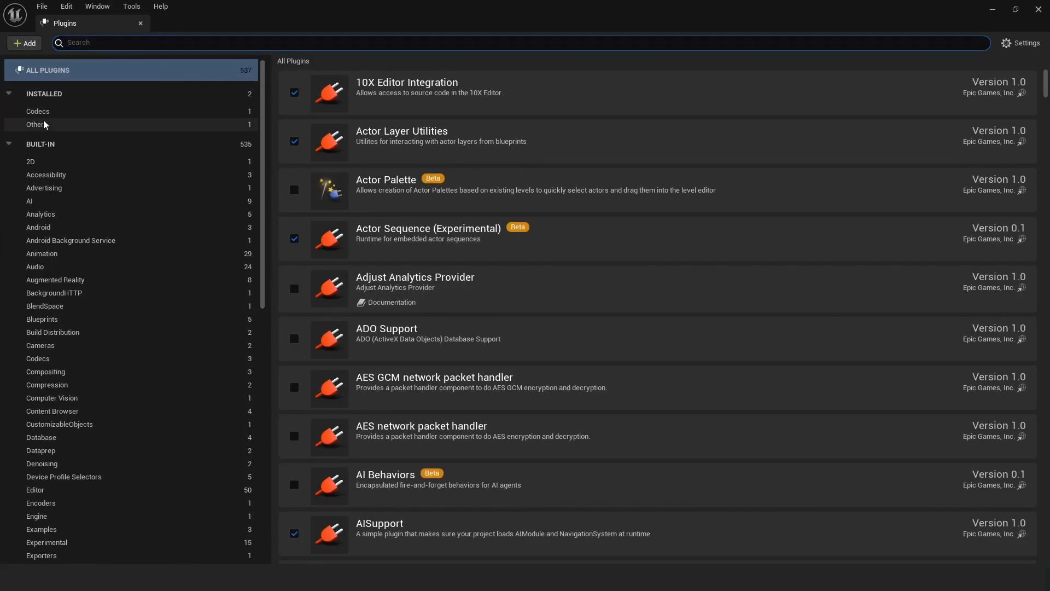
Tick XV3dGS under Installed > Other plugins and restart the editor
left_click(35, 125)
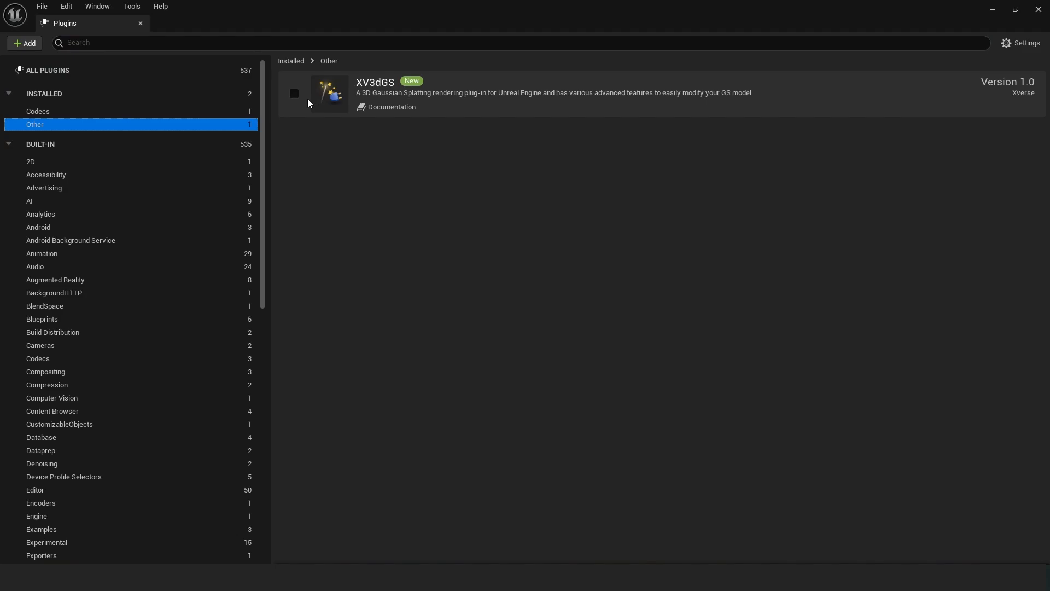
mouse_move(293, 94)
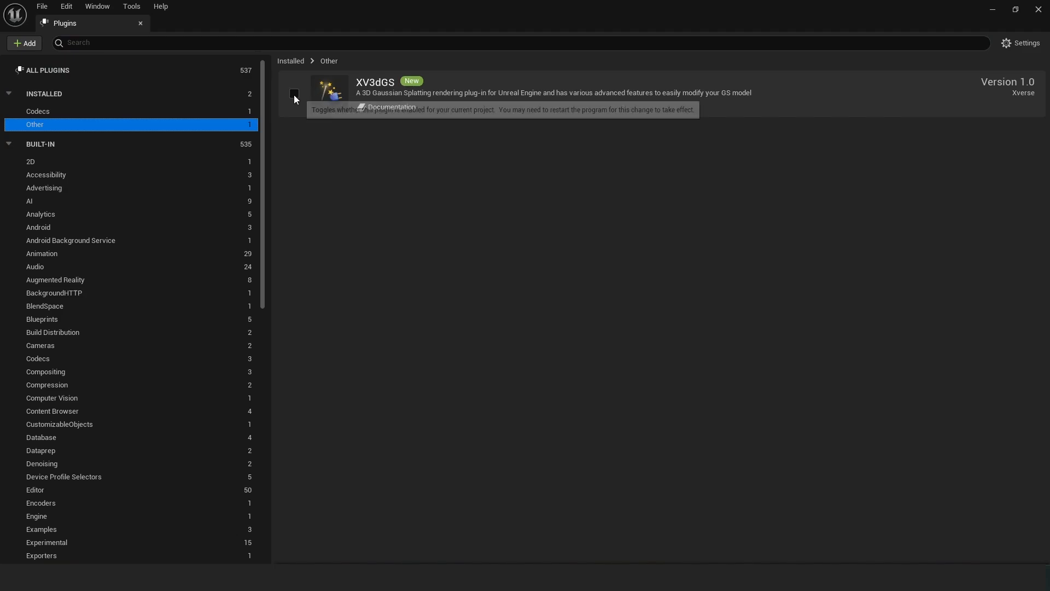
left_click(293, 93)
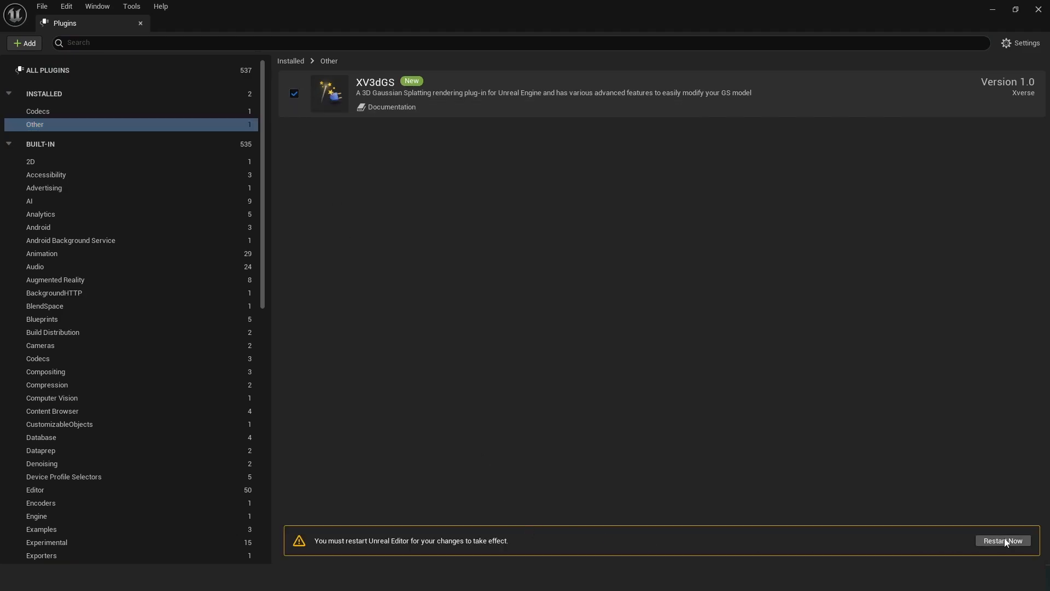
left_click(1002, 540)
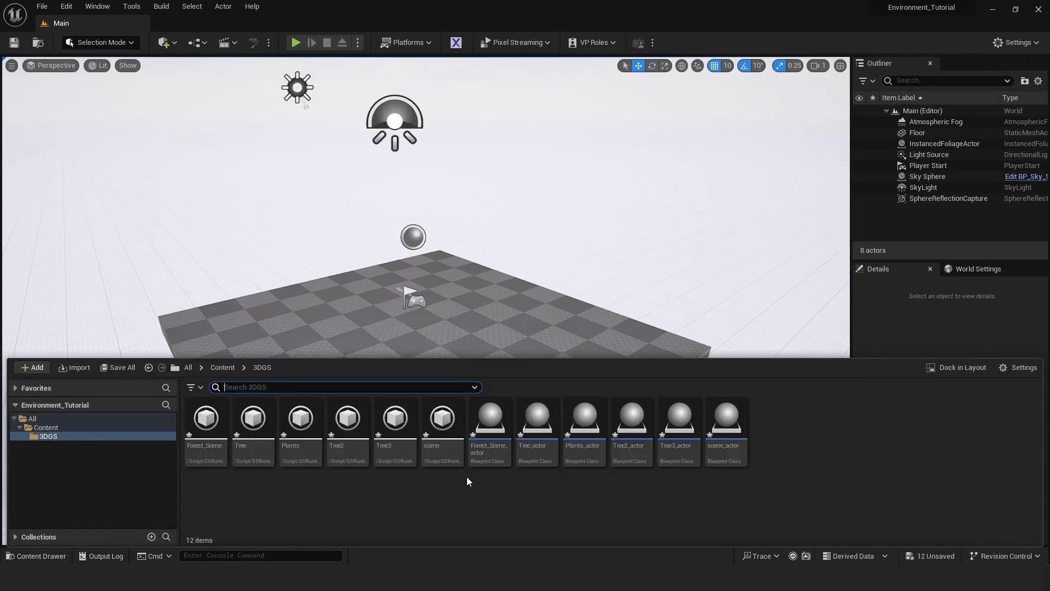
Drag Forest_Scene_actor from the 3DGS folder into the viewport beside the floor
left_click(205, 418)
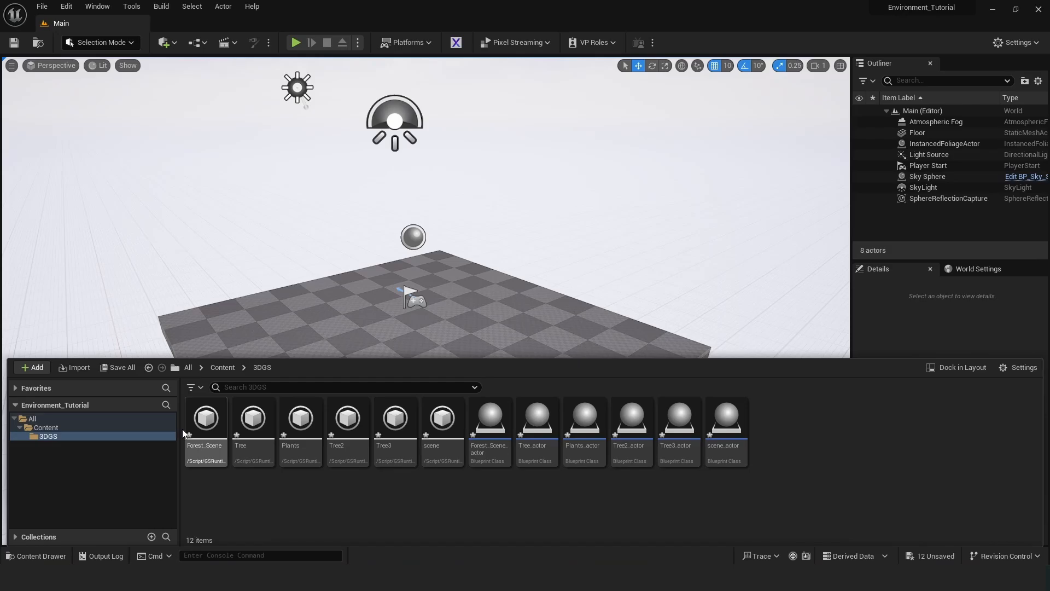
left_click(206, 418)
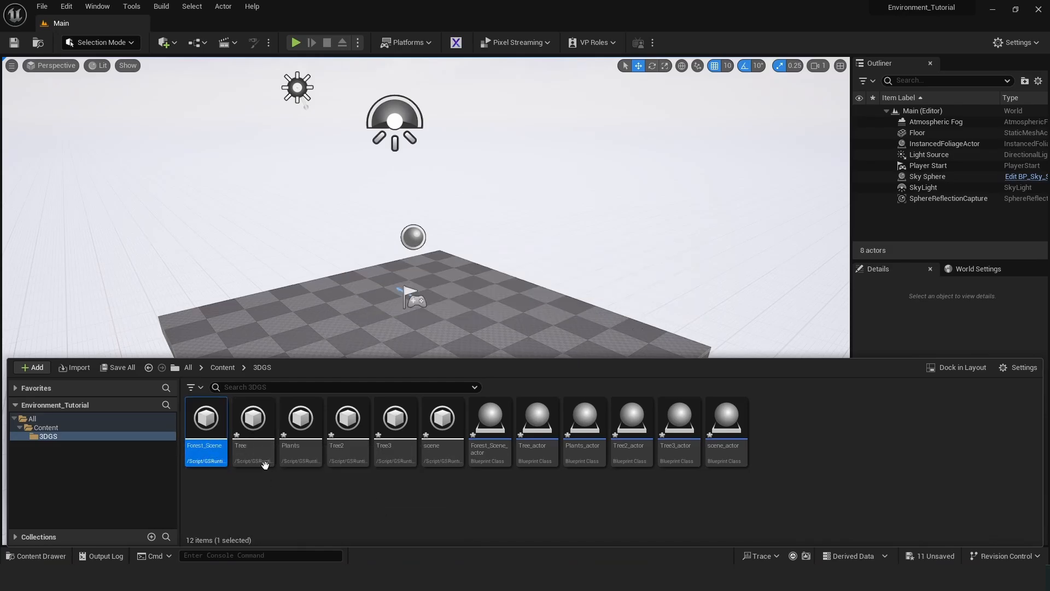
left_click(725, 418)
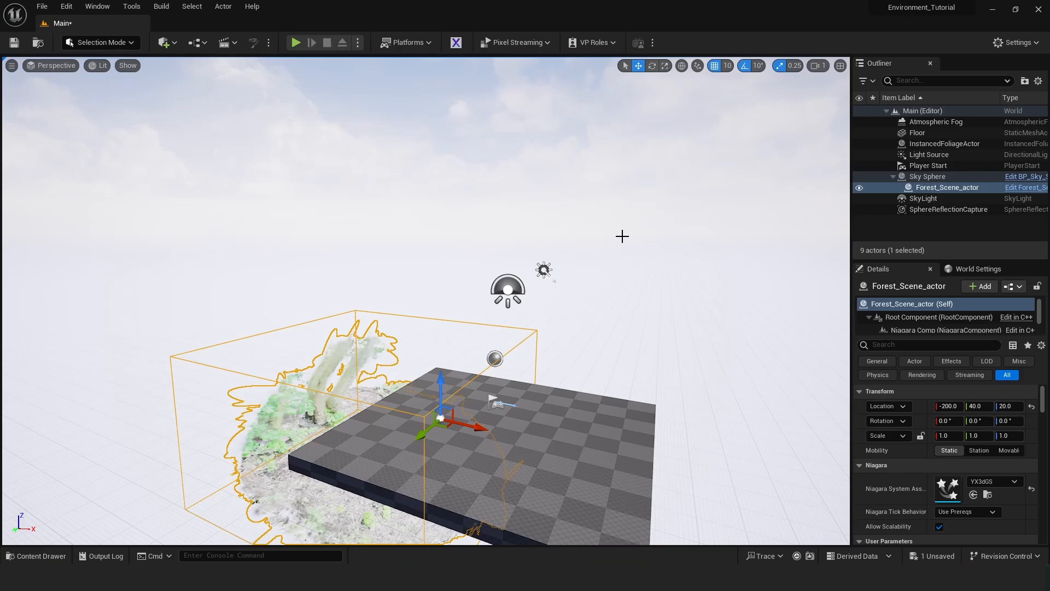
mouse_move(581, 268)
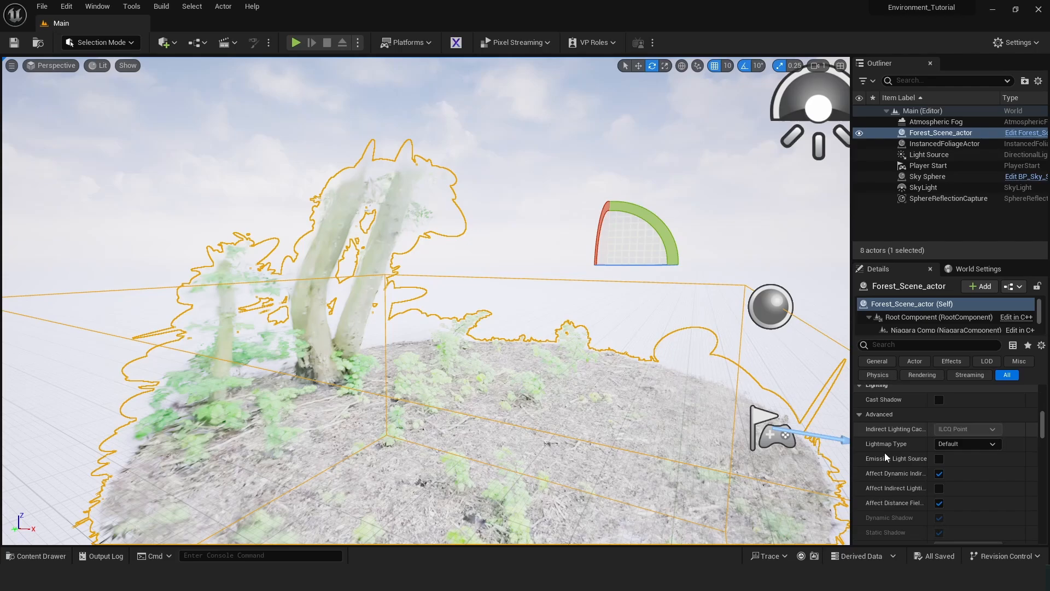
Enable With Relighting on the forest splat actor in Details
scroll("down", 3)
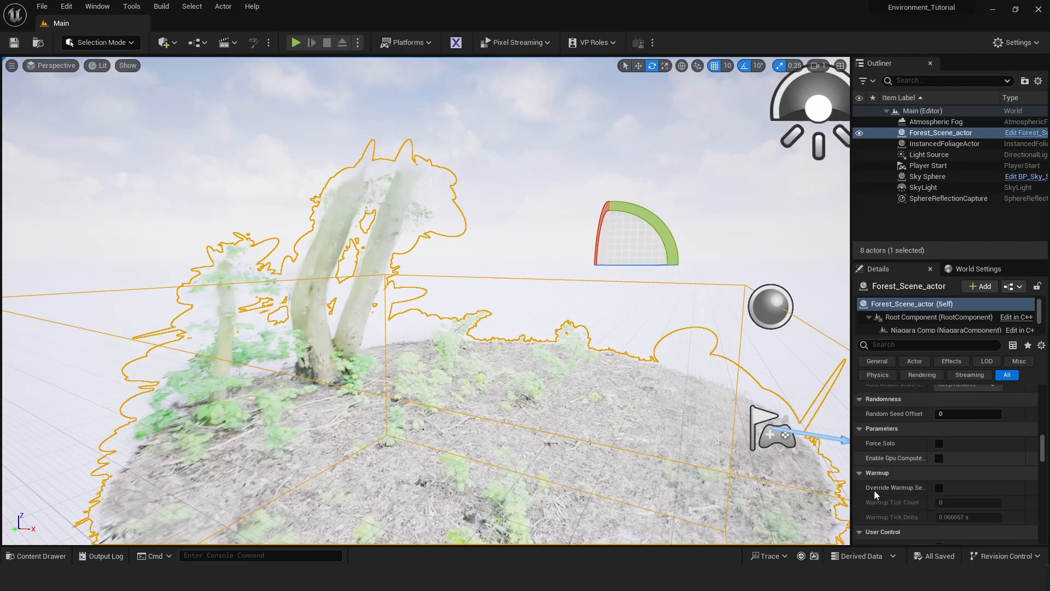
scroll("down", 3)
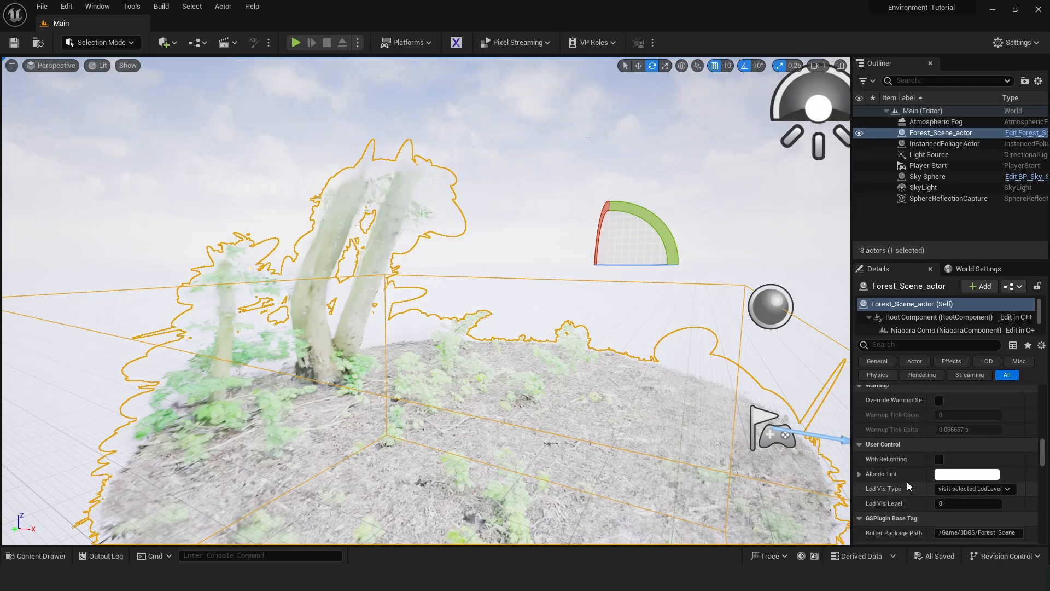
left_click(939, 459)
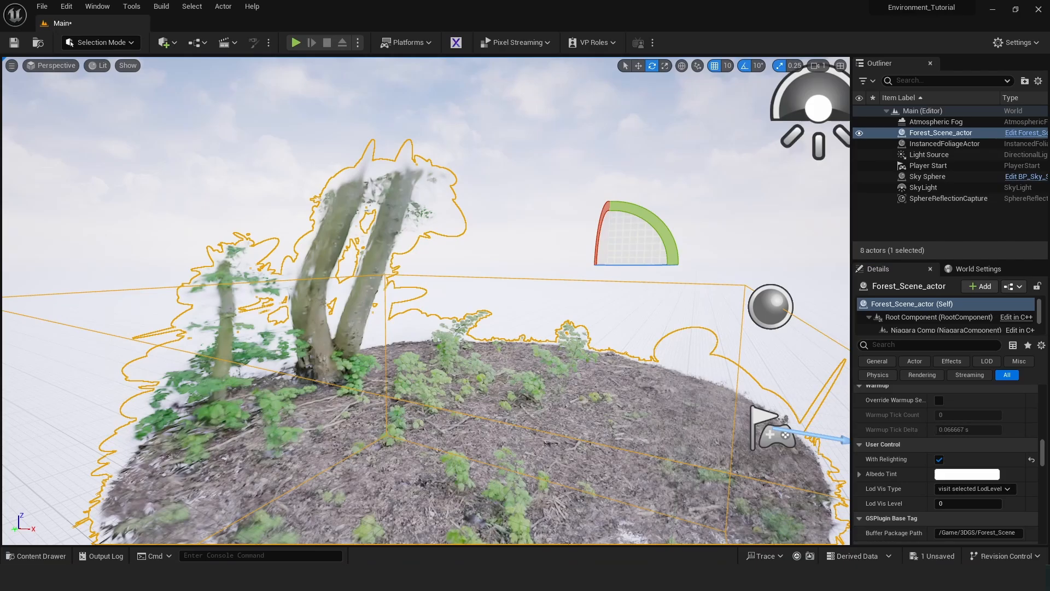
Search 'relight' in a Plants actor's Details and enable With Relighting
left_click(928, 176)
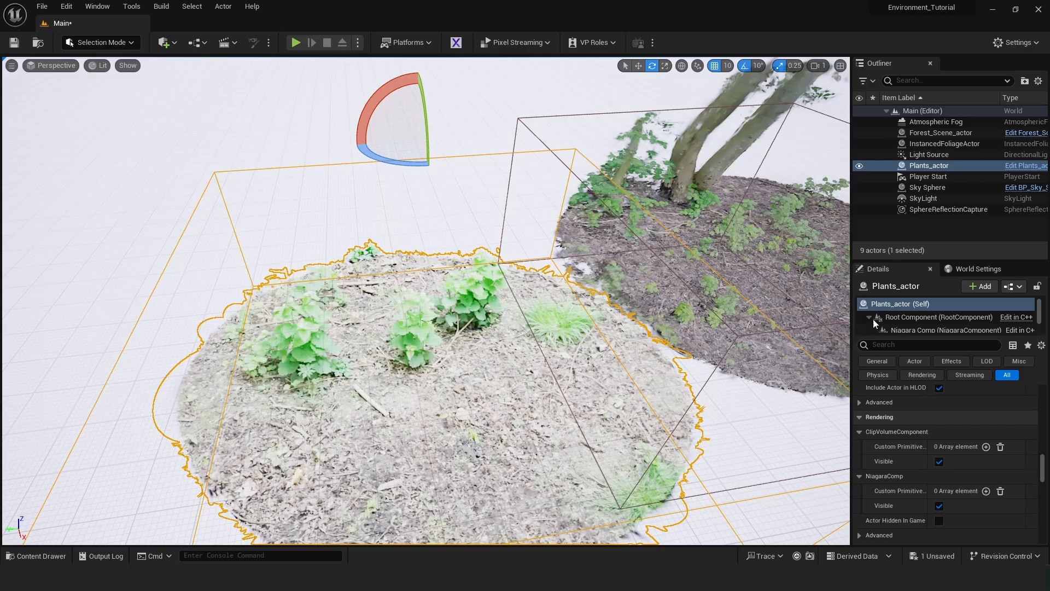
left_click(930, 344)
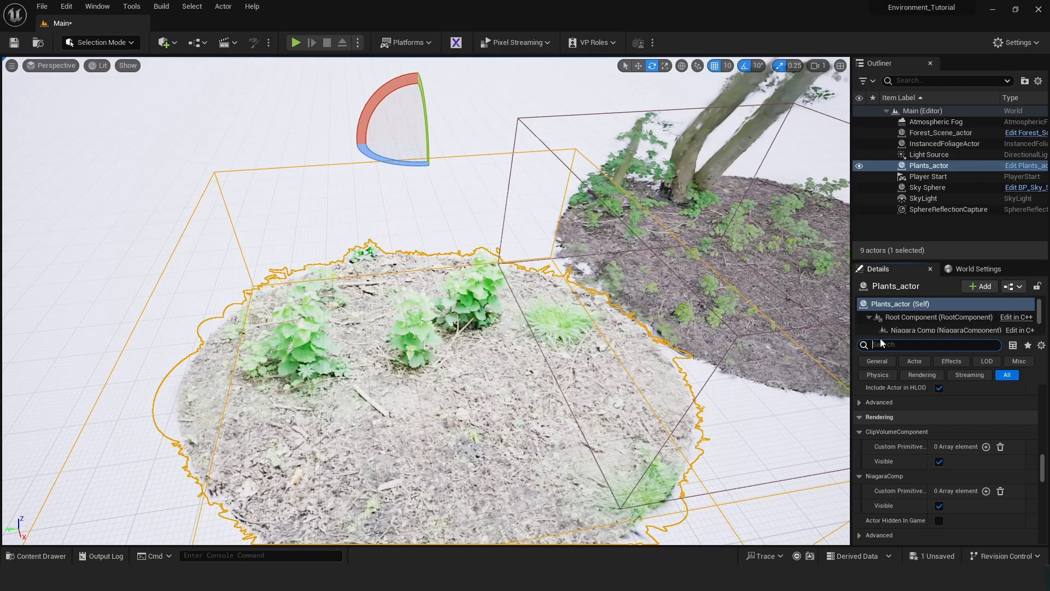
type("relight")
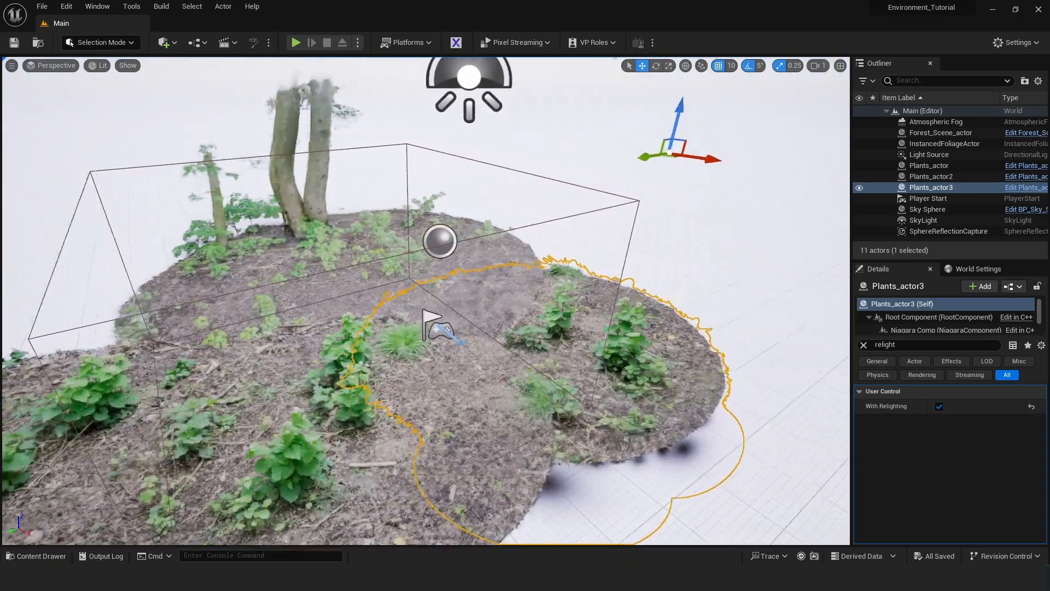
left_click(928, 209)
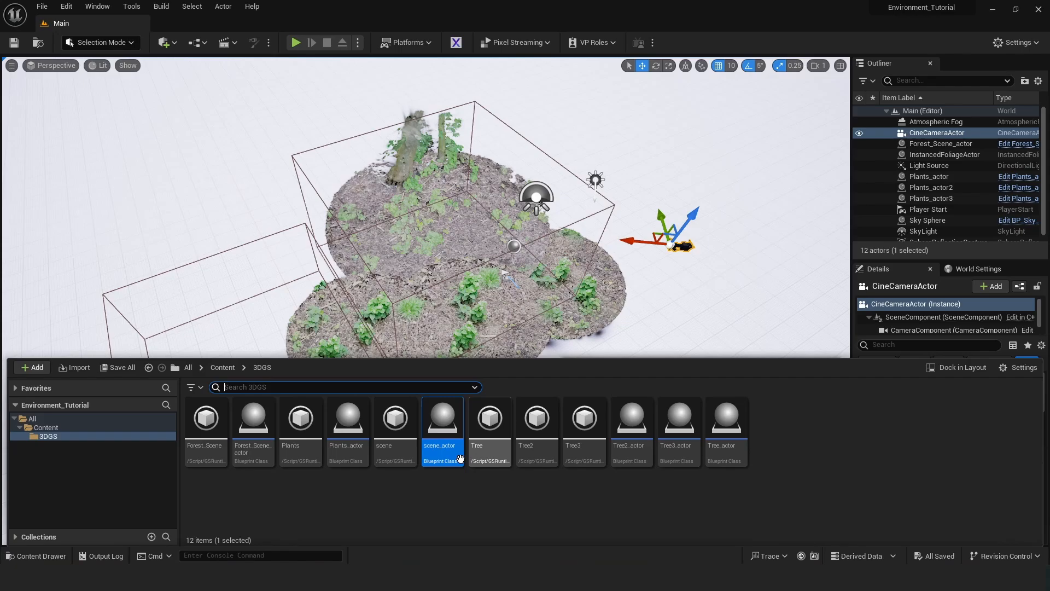
mouse_move(253, 432)
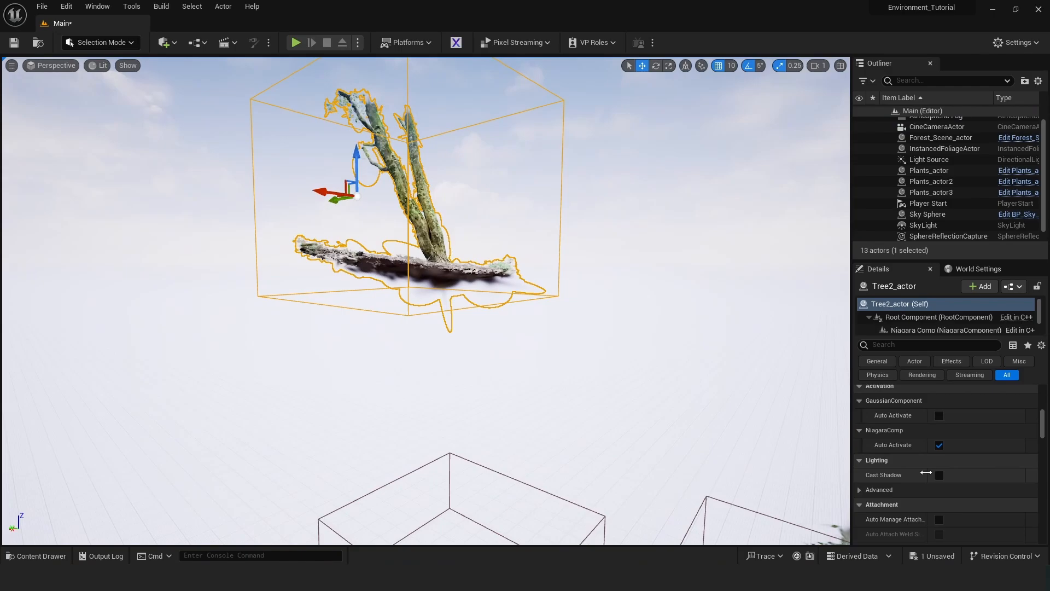
Scroll the Details panel and select the Sky Sphere in the Outliner
scroll("down", 3)
type("relight")
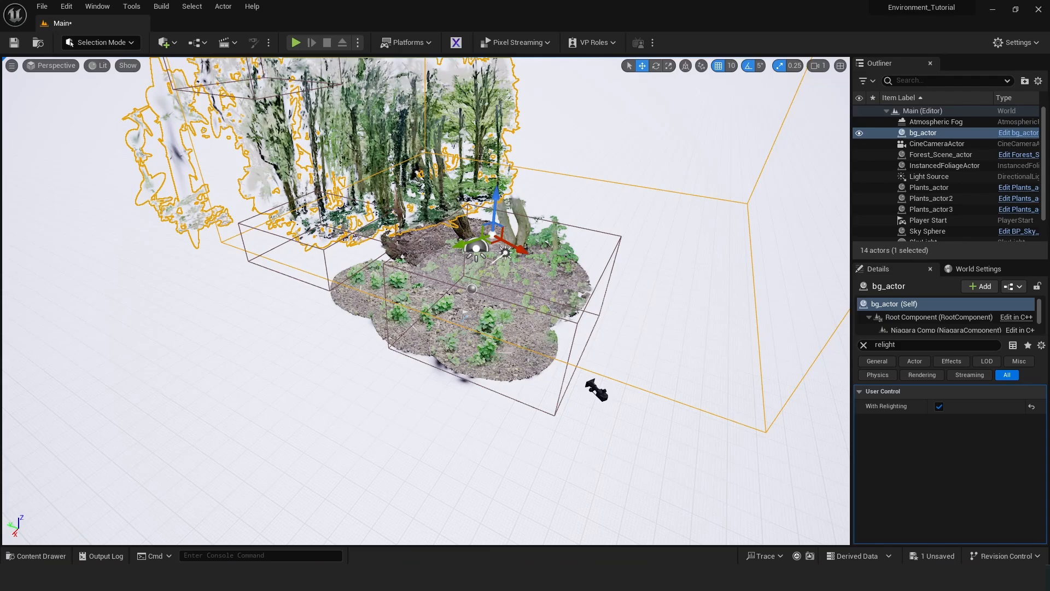
left_click(936, 143)
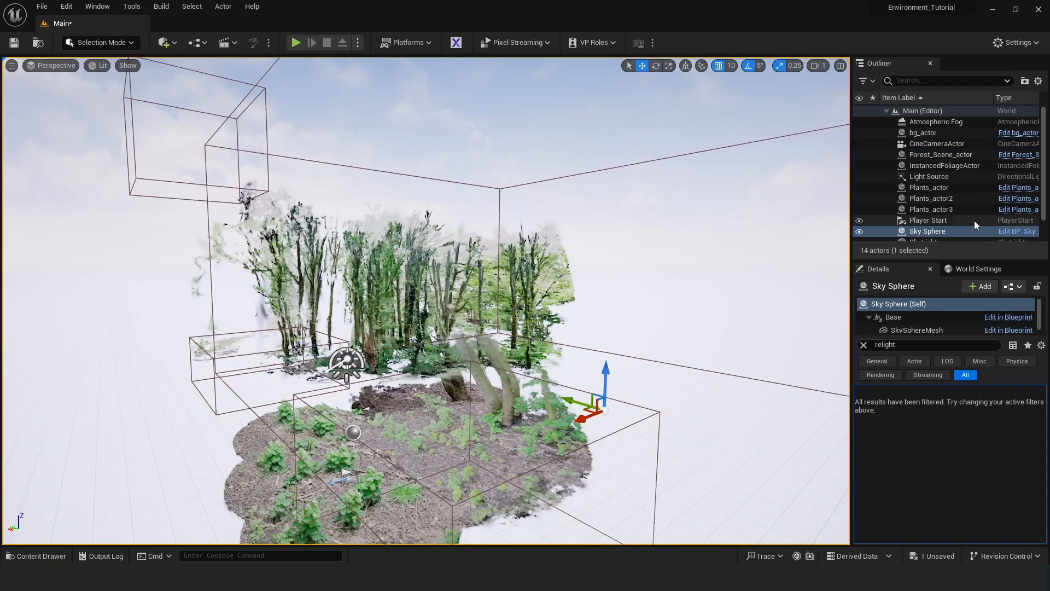
Select the CineCameraActor to frame the woodland and add Plants_actor4
left_click(937, 143)
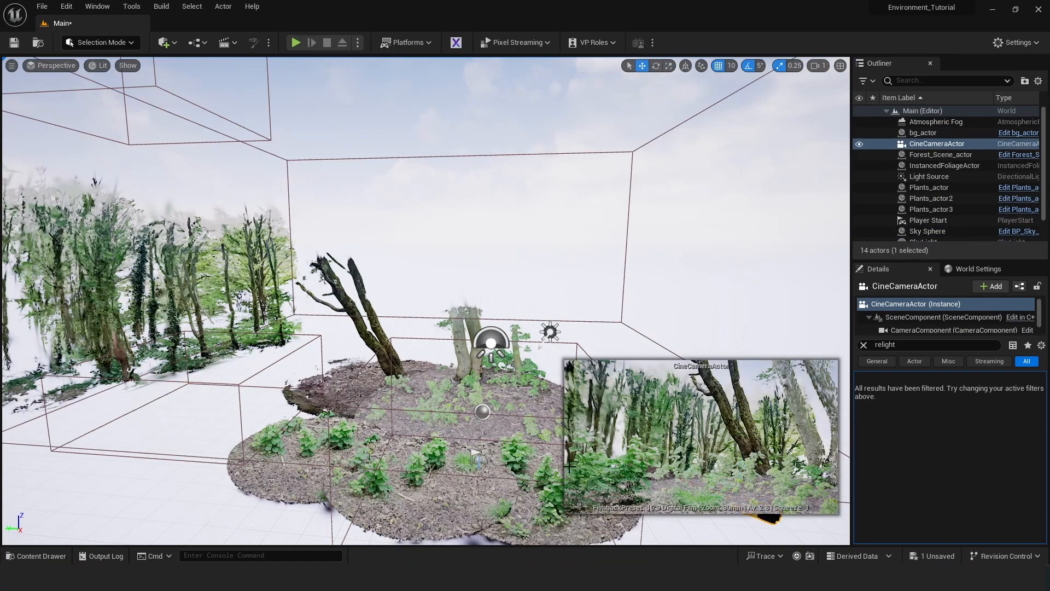
left_click(928, 230)
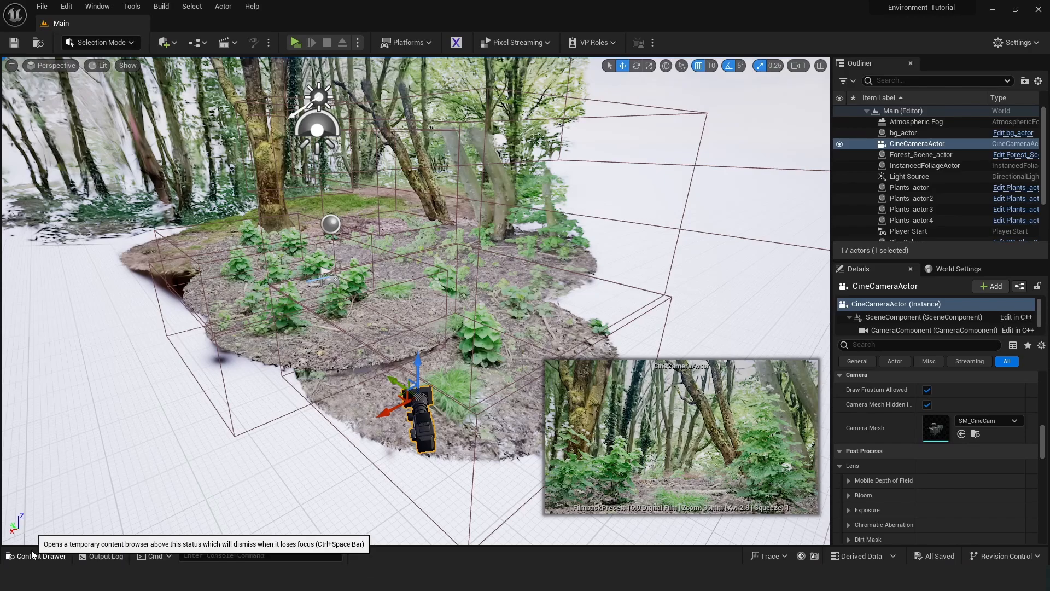
left_click(41, 555)
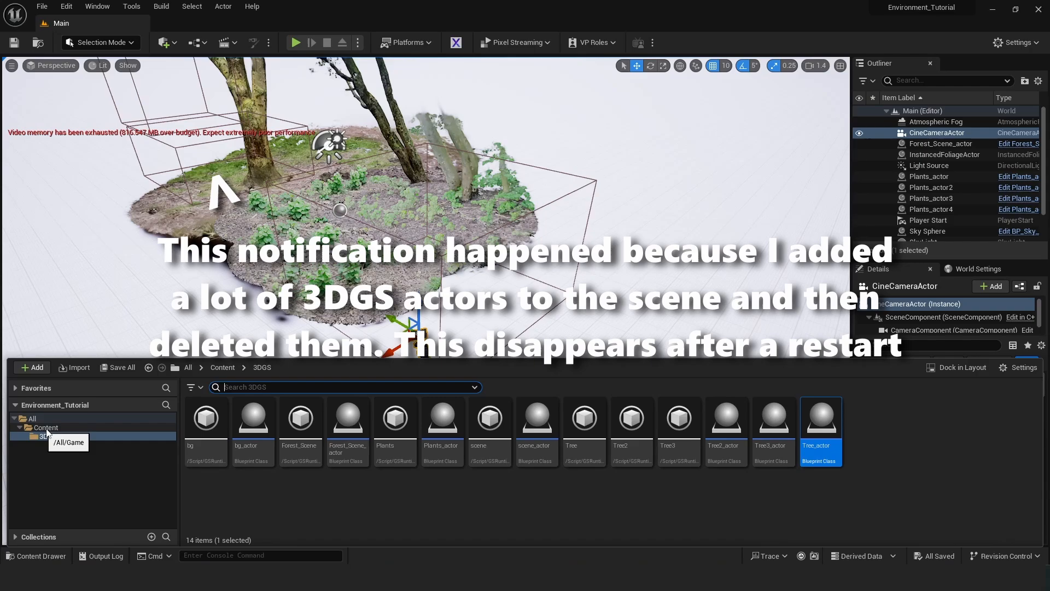
Create a new Level Sequence in the Content folder via Cinematics
left_click(32, 367)
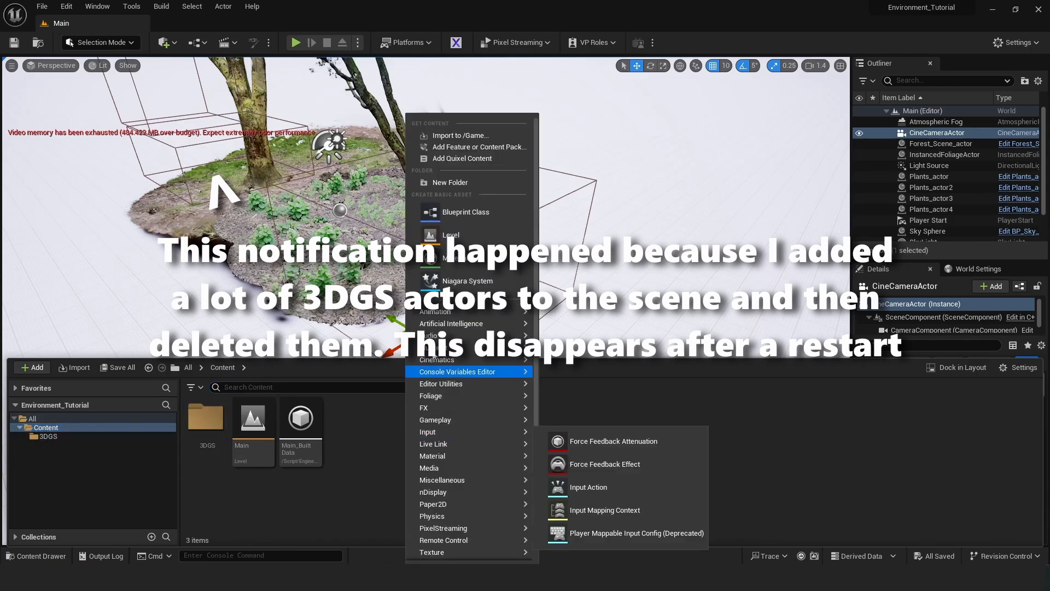
mouse_move(437, 360)
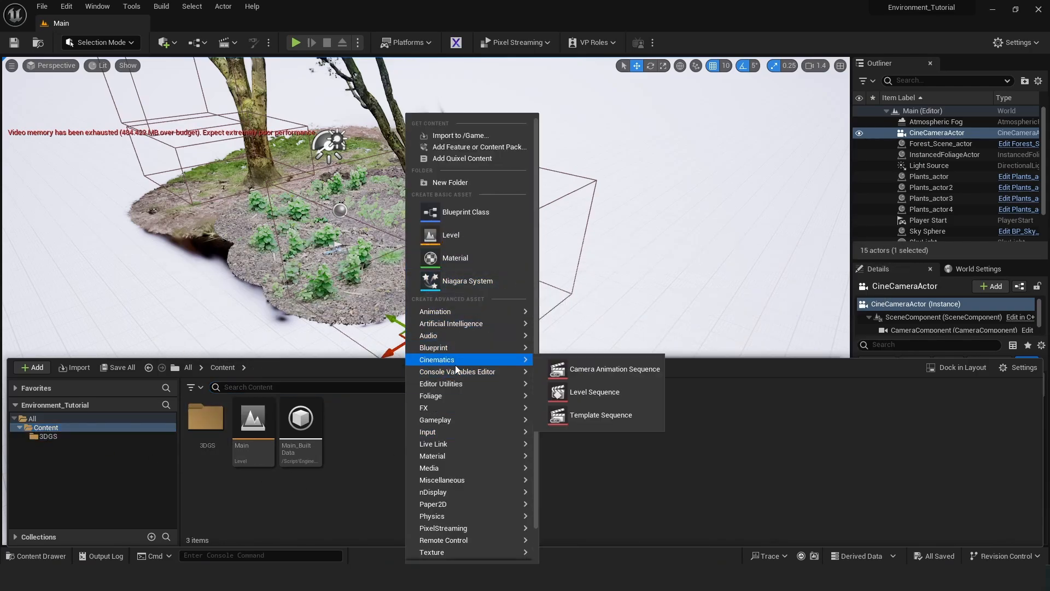
mouse_move(595, 391)
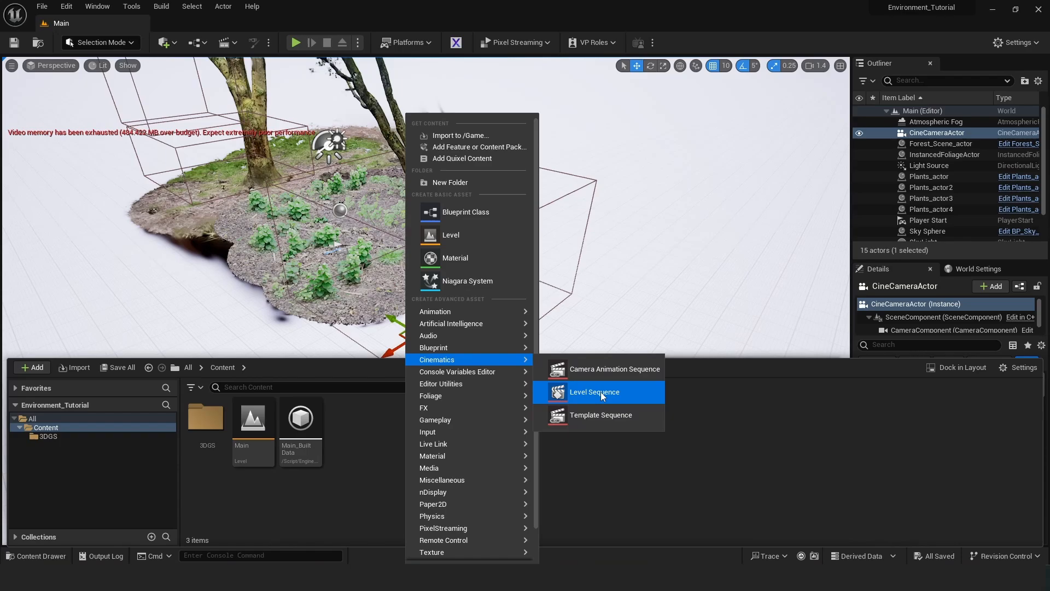
left_click(595, 392)
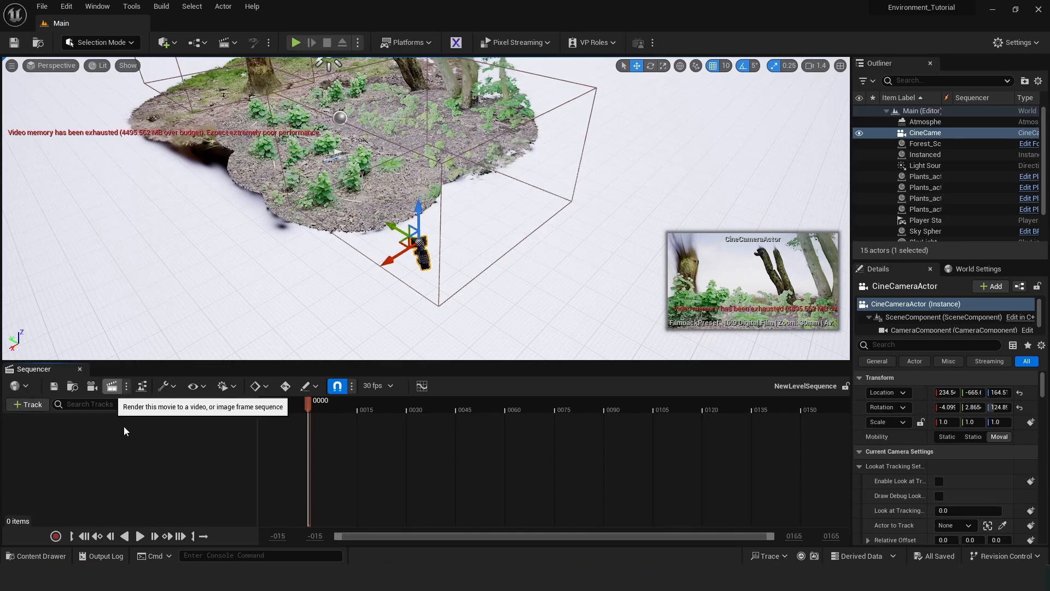
Add the CineCameraActor to the sequence, select it in the Outliner, and render the movie
left_click(111, 386)
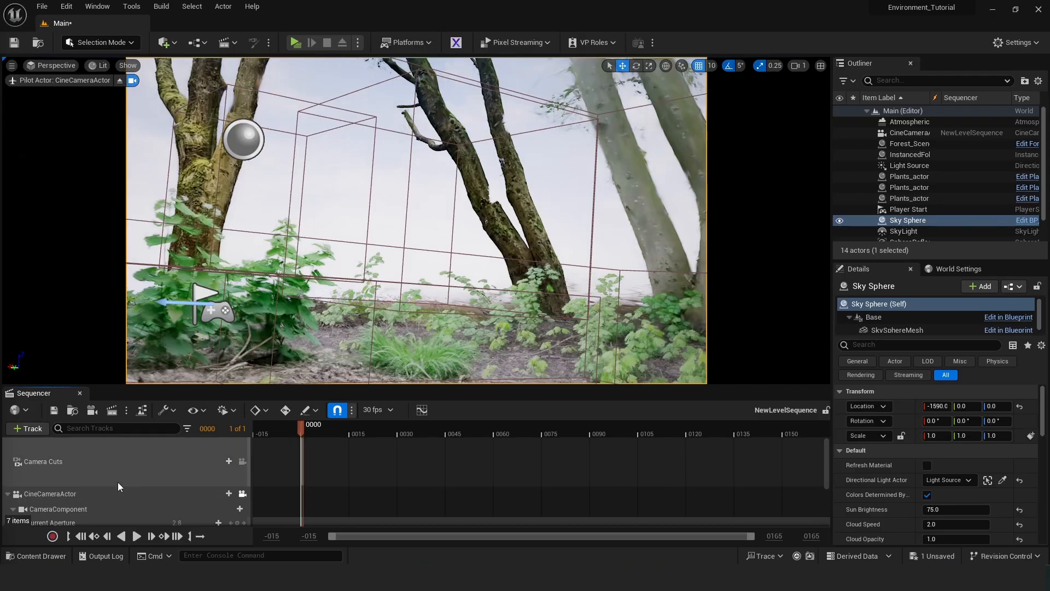
mouse_move(133, 468)
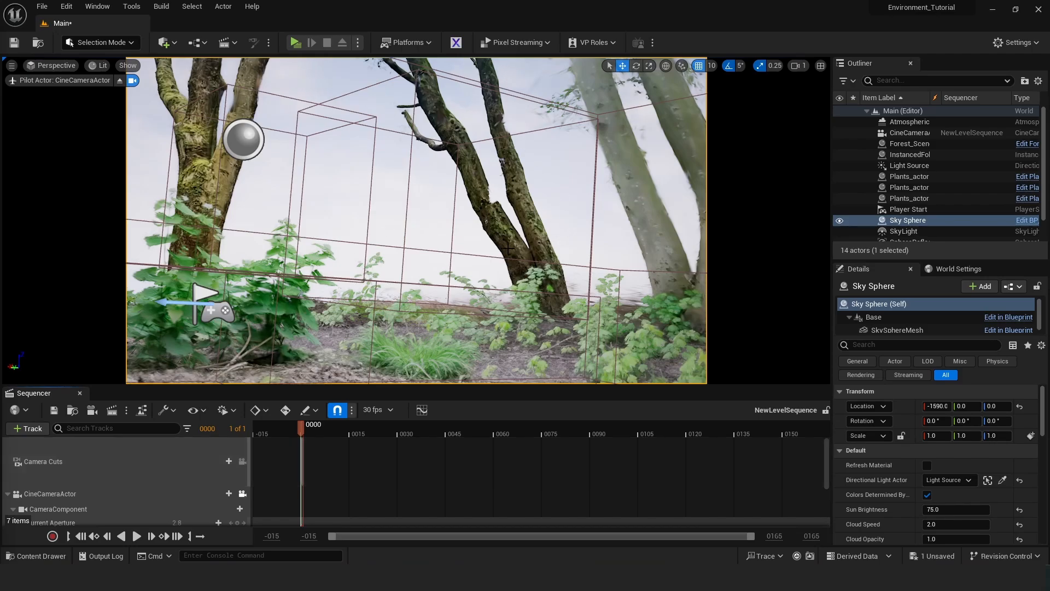
mouse_move(238, 263)
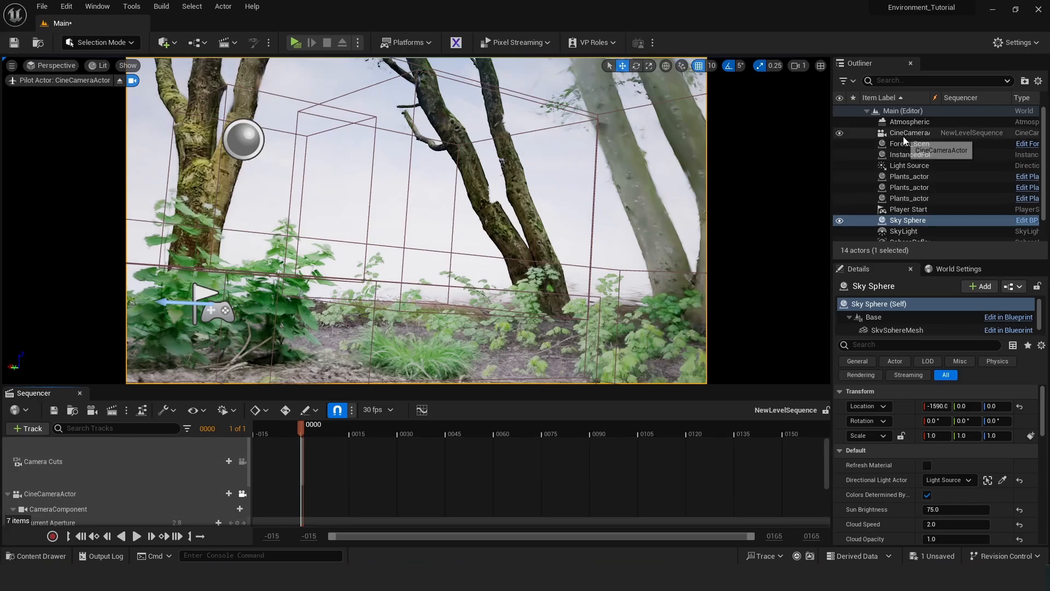
left_click(910, 132)
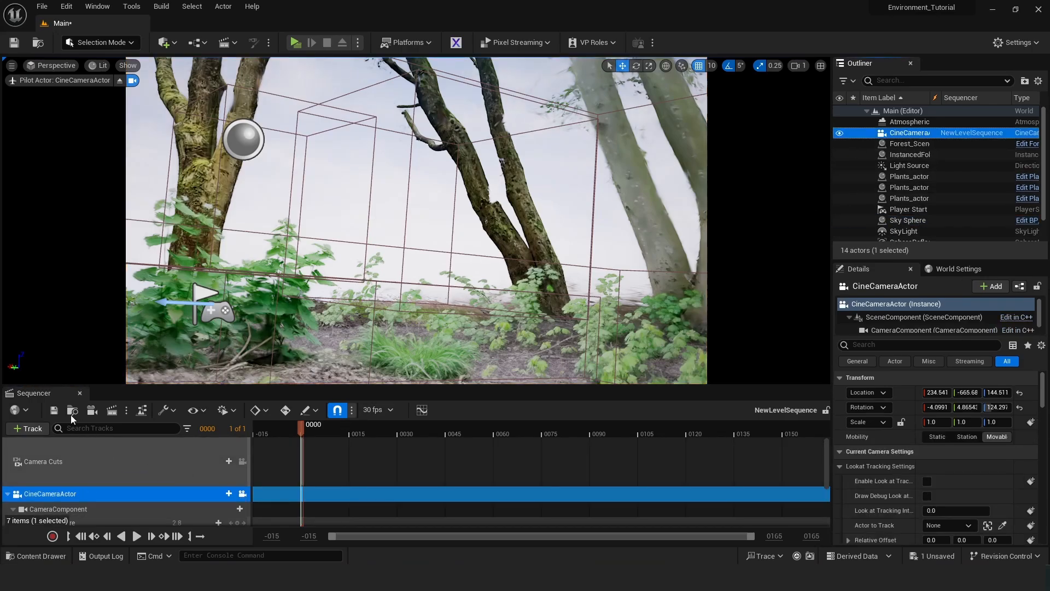
mouse_move(111, 410)
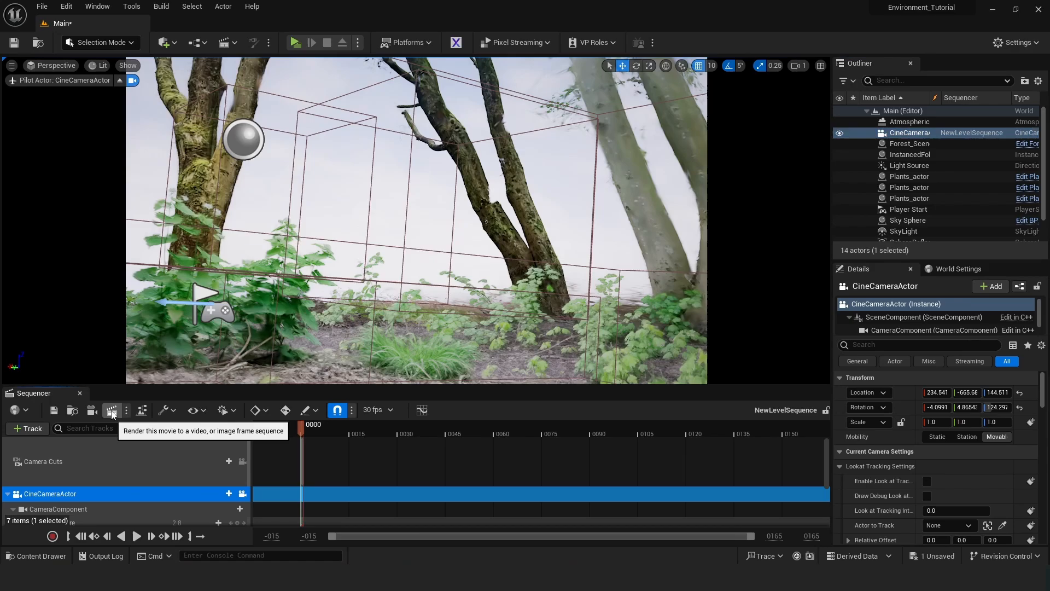
left_click(111, 409)
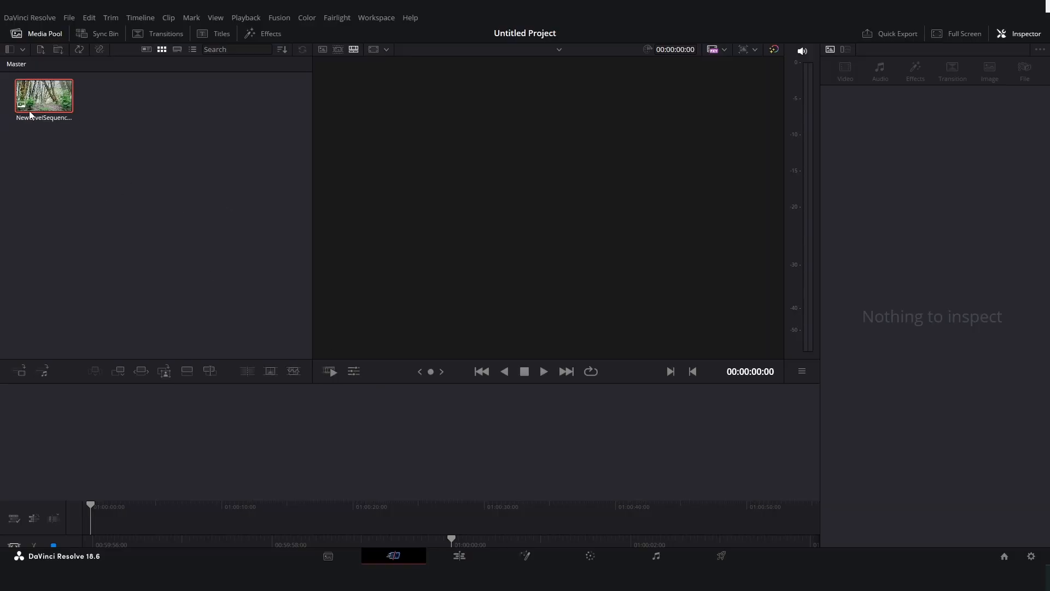
Create Timeline 1 from the NewLevelSequence clip and open it on the Edit page
left_click(459, 555)
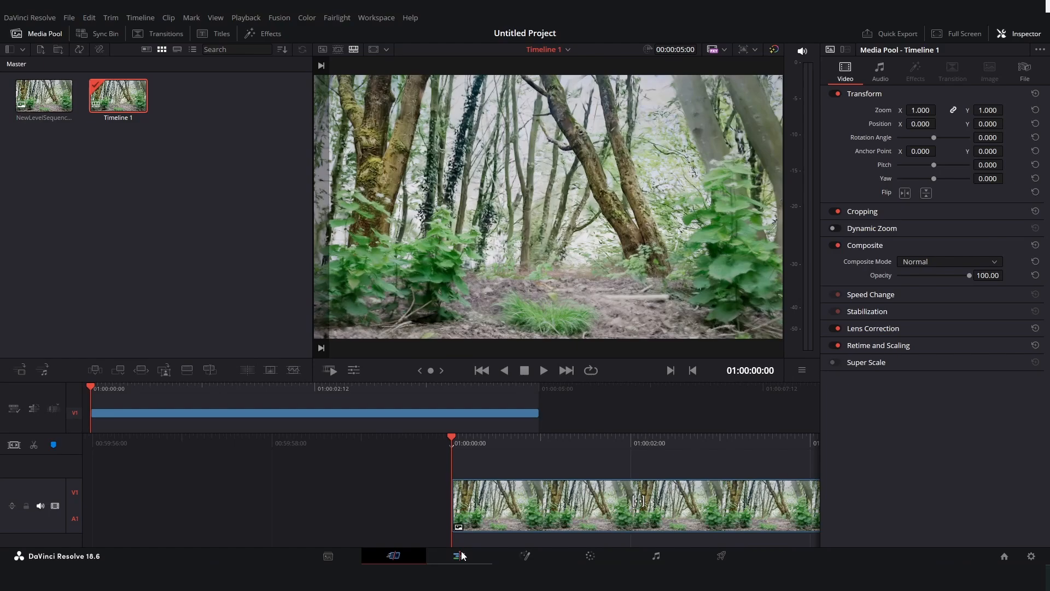
left_click(459, 555)
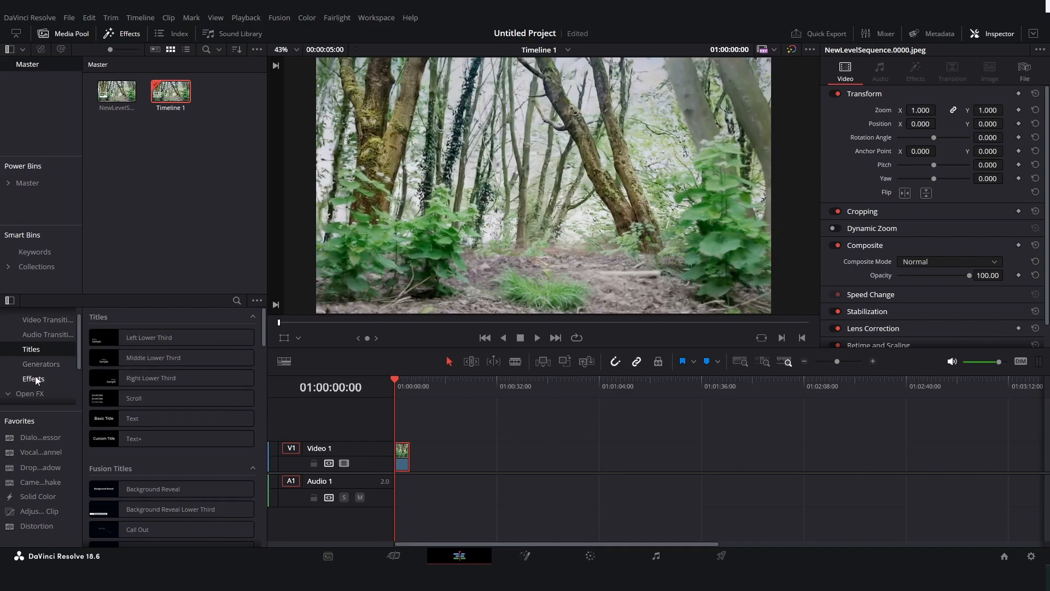
Place an Adjustment Clip on Video 2 above the forest image
left_click(32, 378)
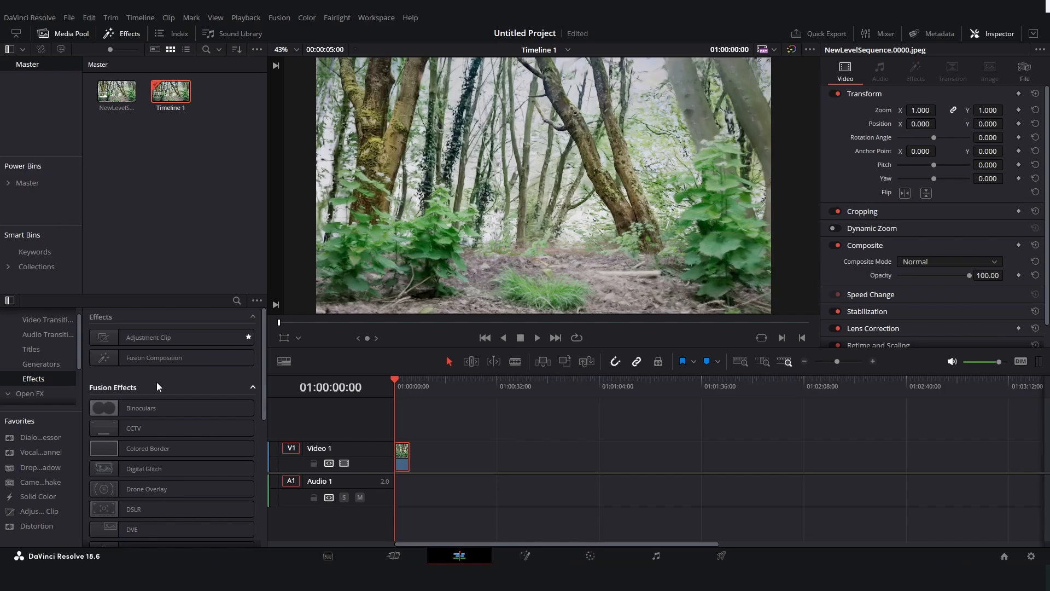
left_click(171, 337)
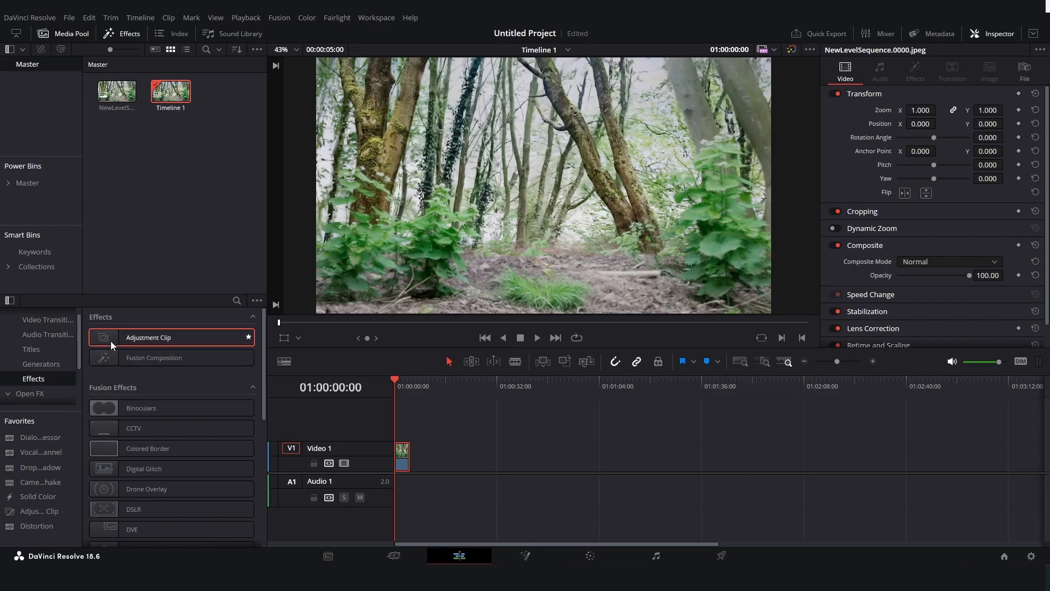
left_click_drag(148, 338, 402, 425)
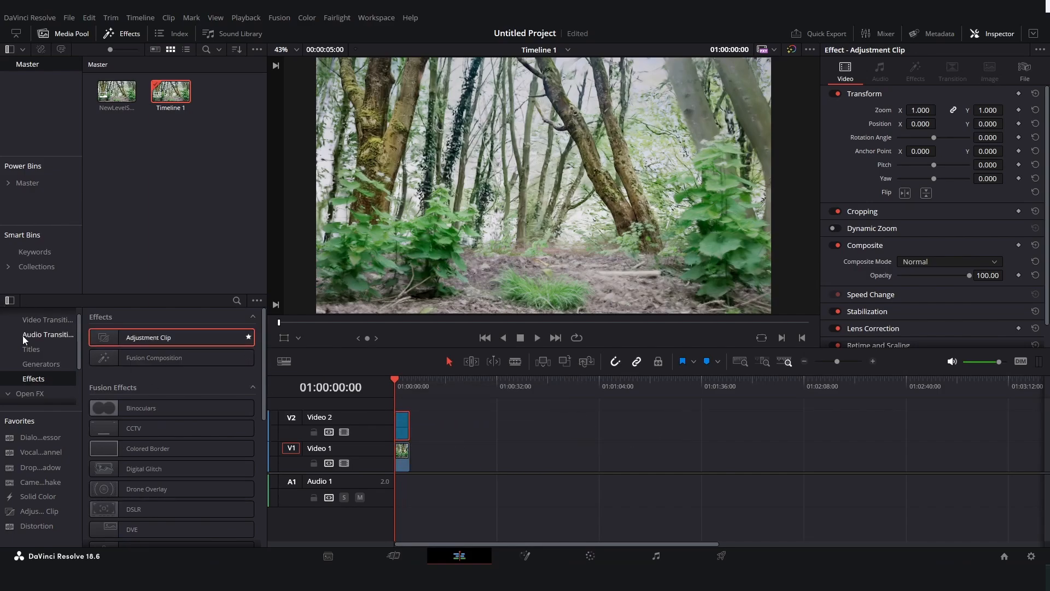
Browse the Open FX list of Resolve FX effects
left_click(29, 393)
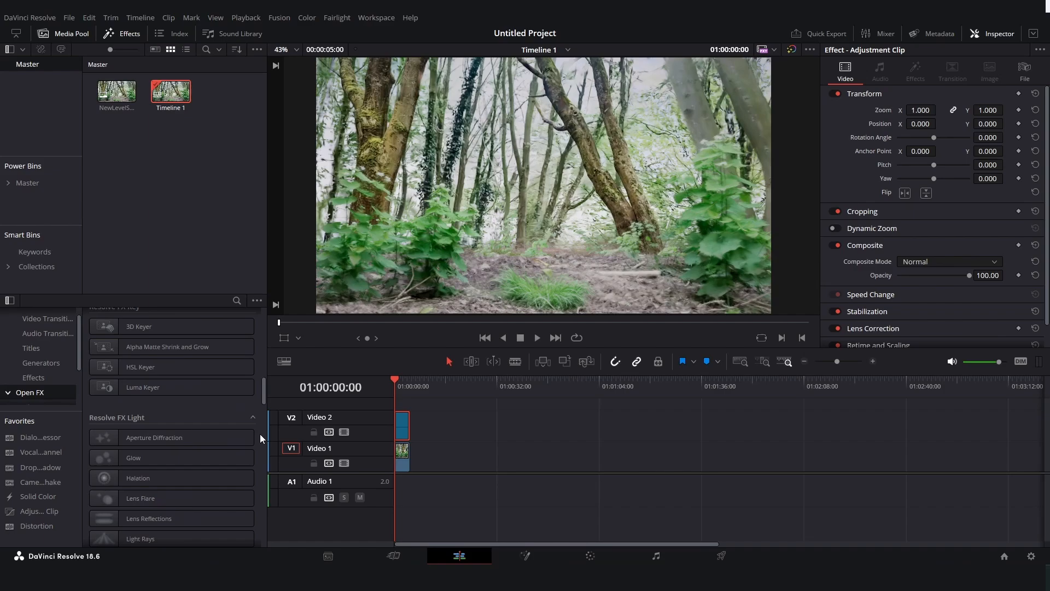
scroll("down", 3)
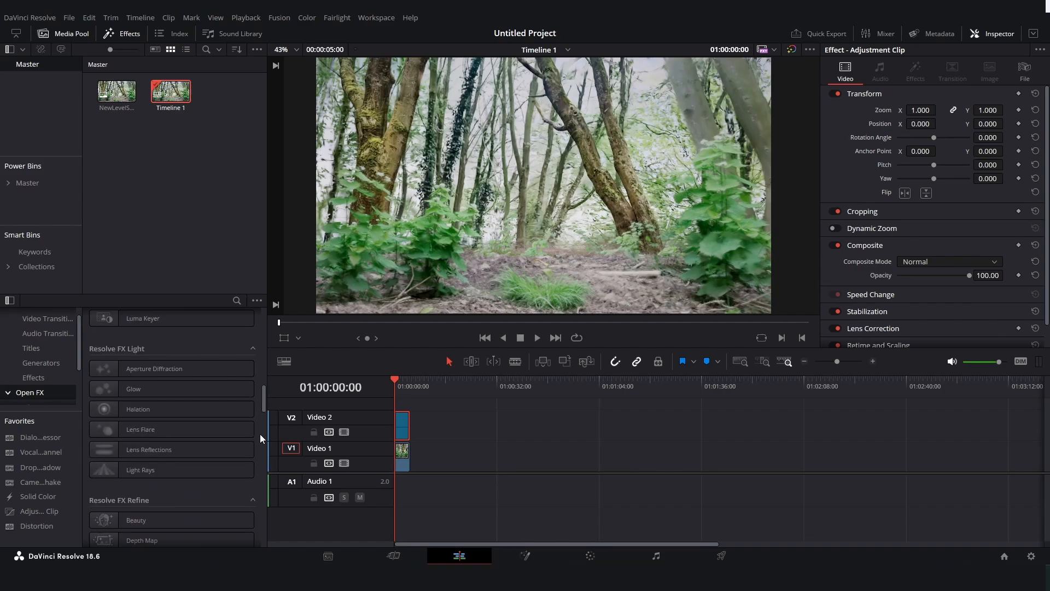
scroll("down", 3)
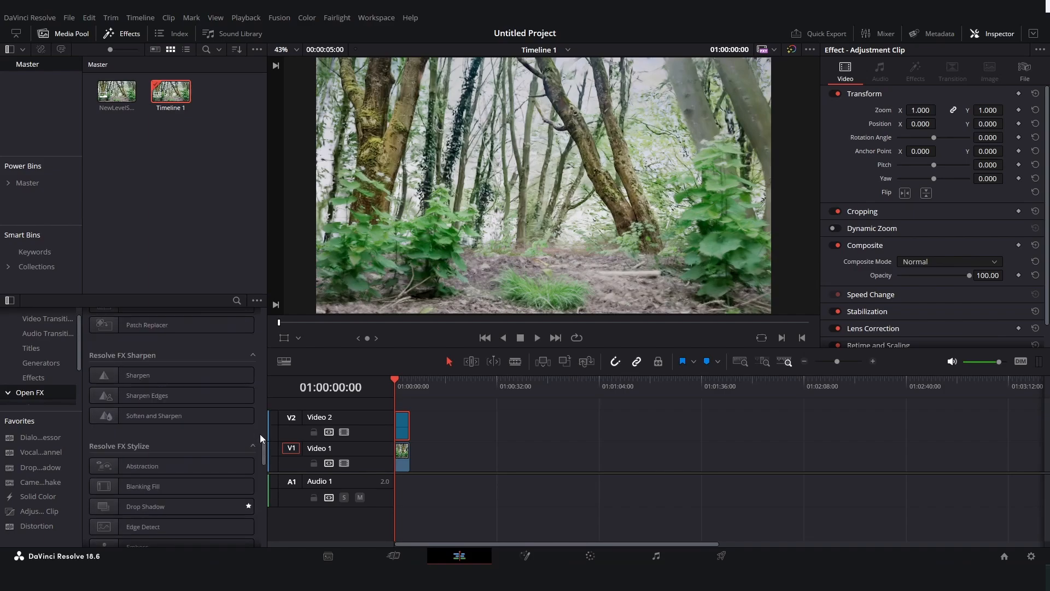